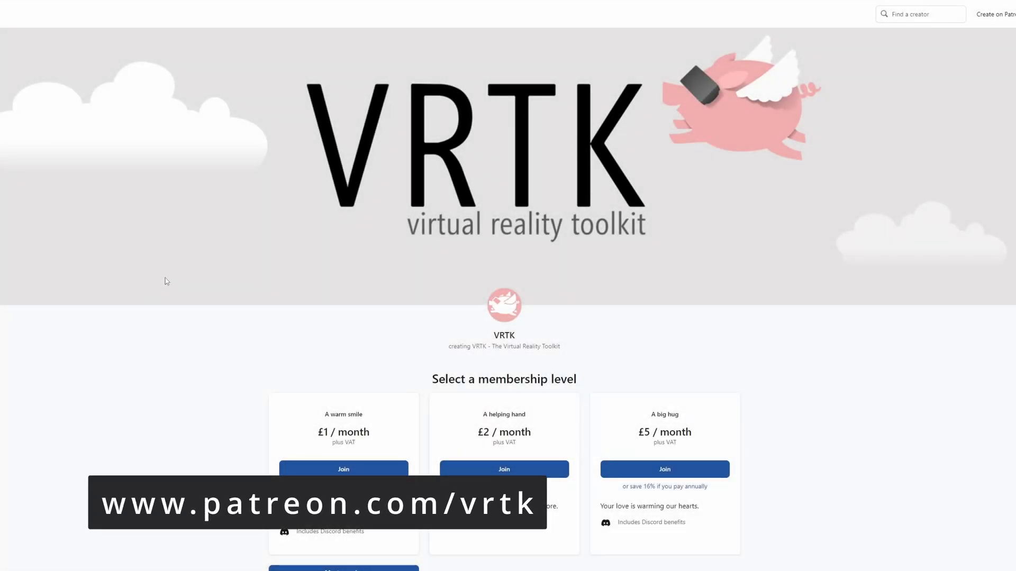
Locate the Wave rig's Main Camera under CameraRigs.WaveXR > Wave Rig > Camera Offset
scroll("down", 3)
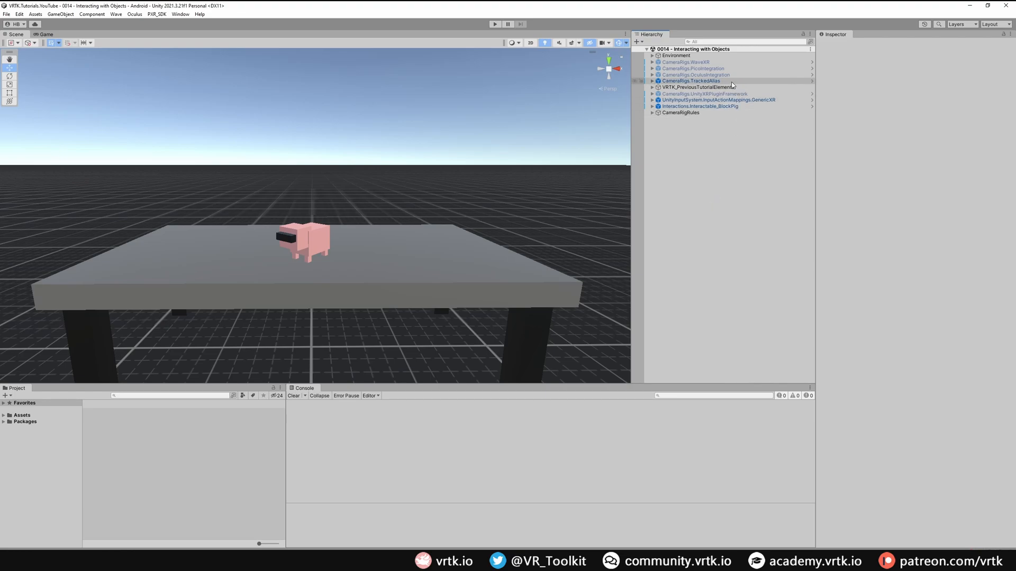
left_click(686, 61)
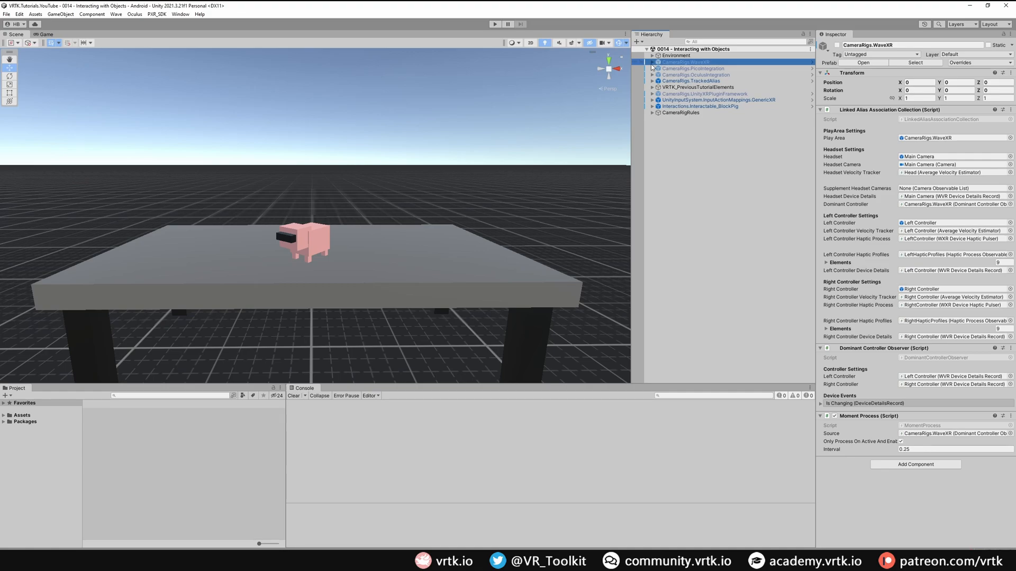
left_click(653, 63)
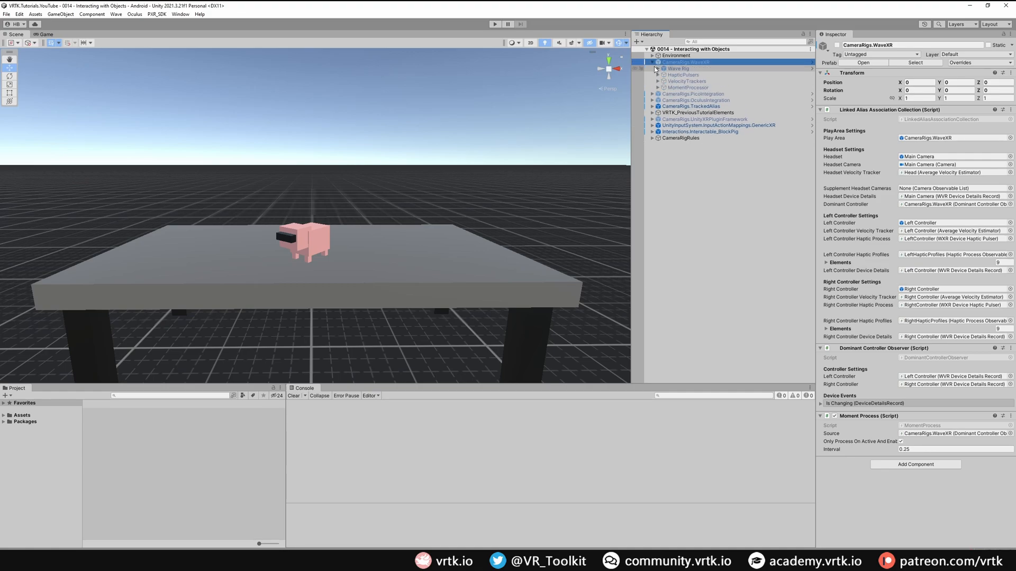
left_click(656, 68)
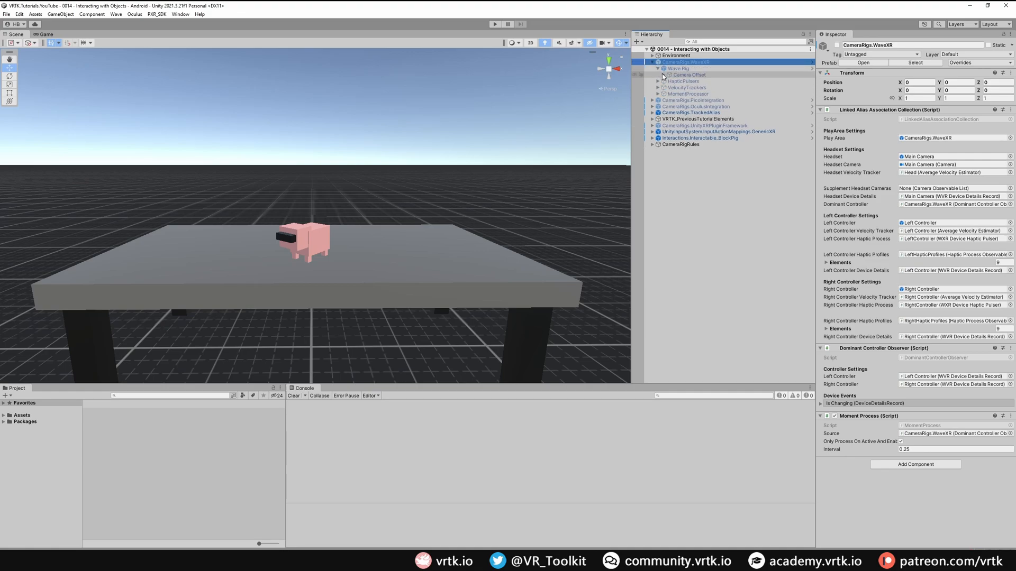
left_click(658, 74)
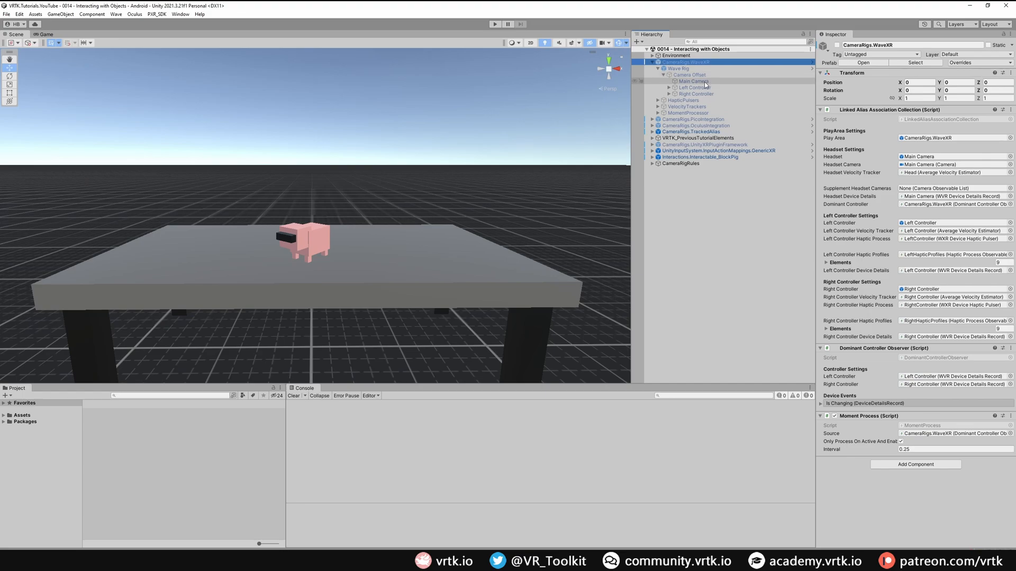
left_click(691, 82)
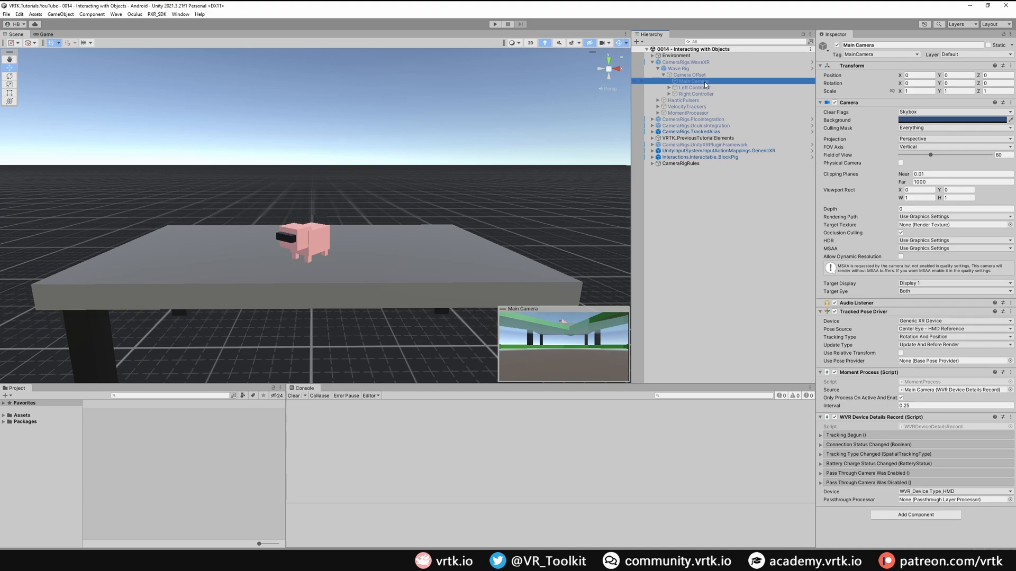
mouse_move(858, 511)
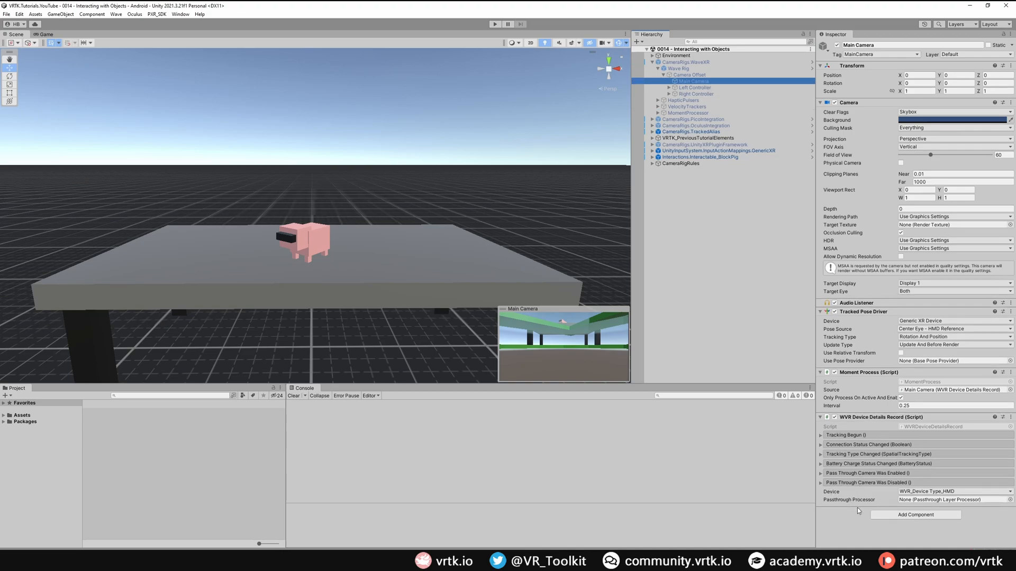
mouse_move(858, 516)
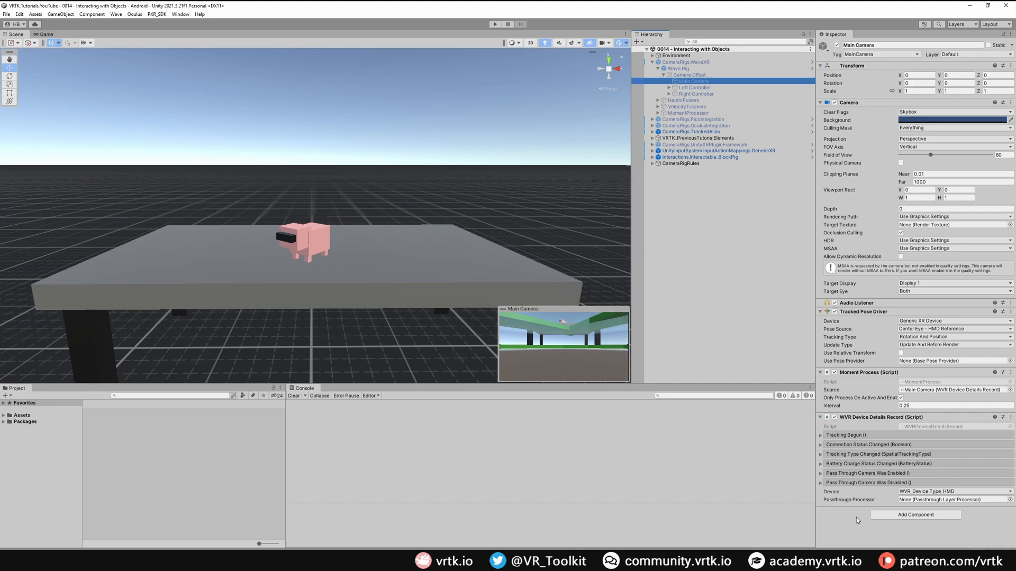
Add an Underlay Passthrough Layer Processor to Main Camera and assign it as the passthrough processor
left_click(915, 515)
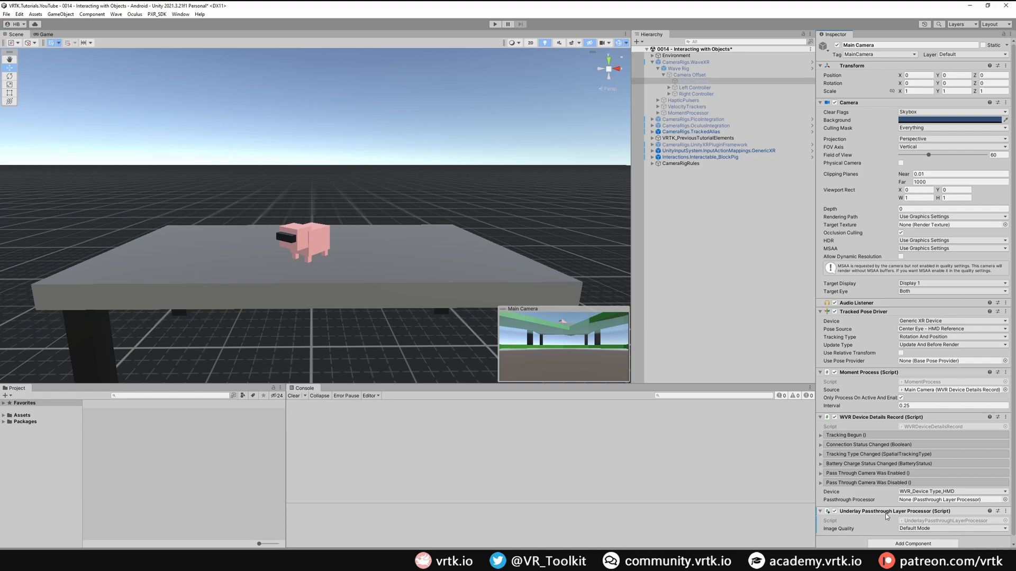
mouse_move(887, 517)
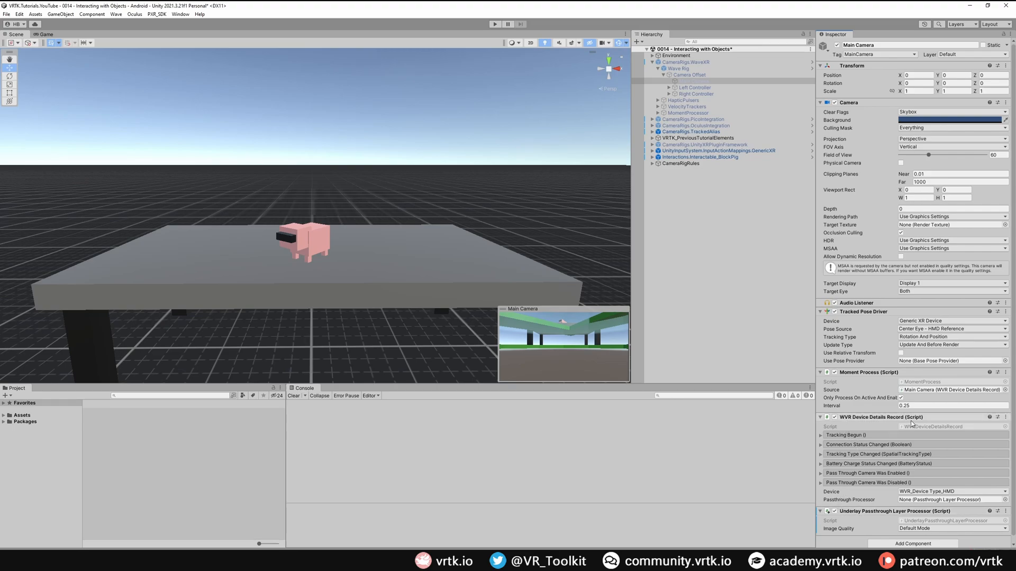
mouse_move(912, 511)
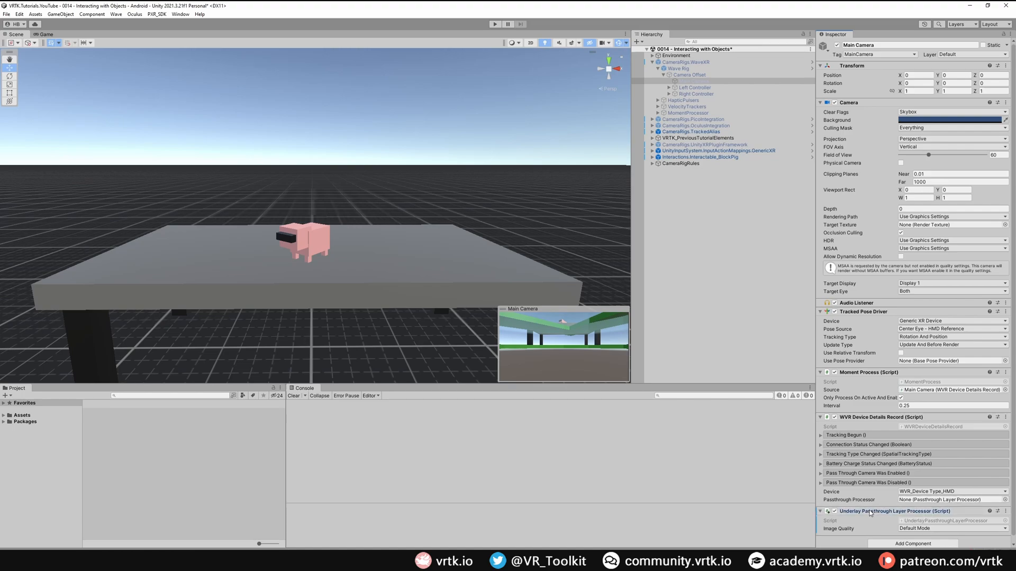
left_click(952, 499)
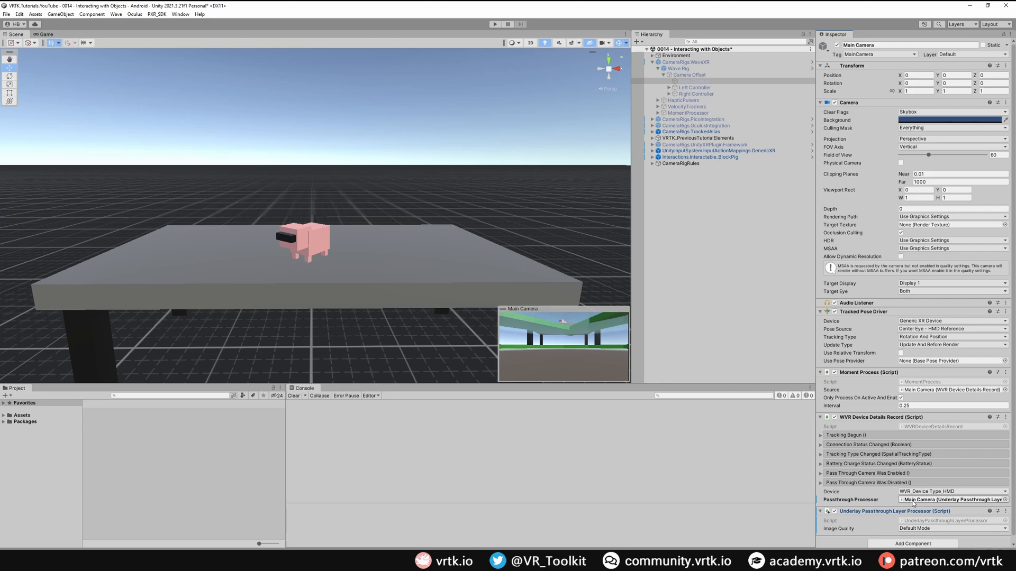
left_click(653, 62)
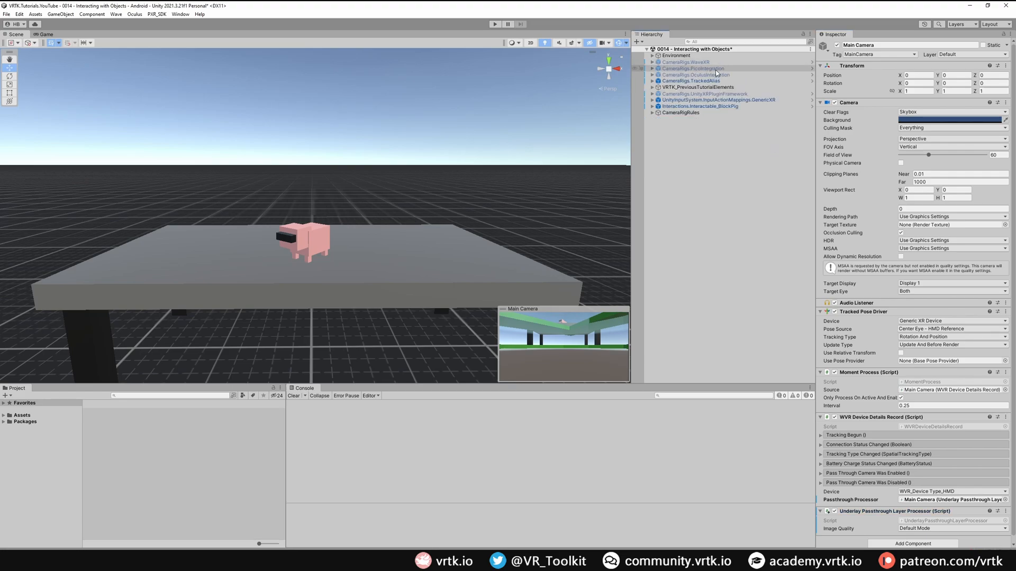
On OVRCameraRig's OVR Manager, set Passthrough Support to Supported and enable Insight Passthrough
left_click(686, 61)
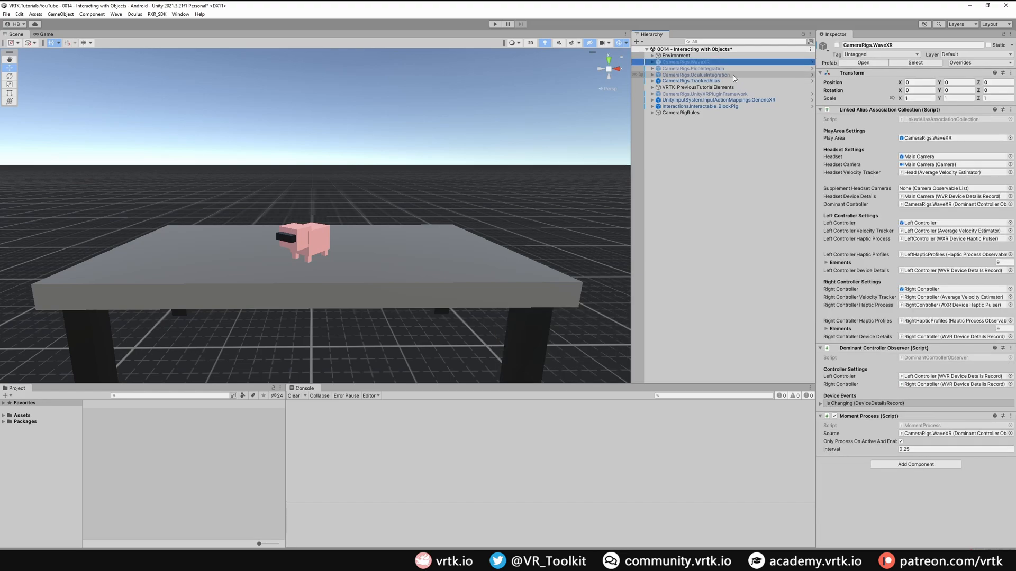
left_click(696, 74)
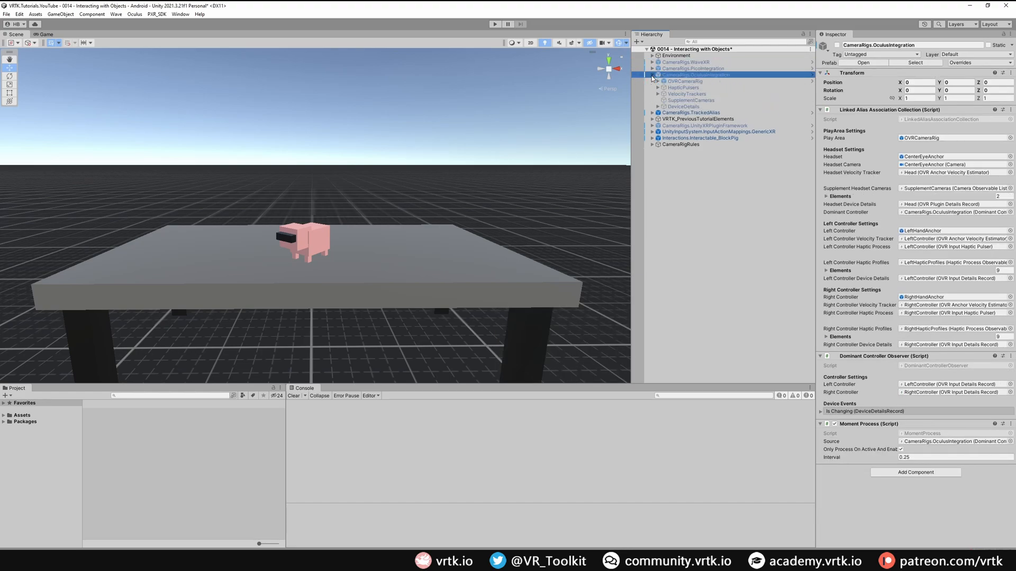
left_click(686, 82)
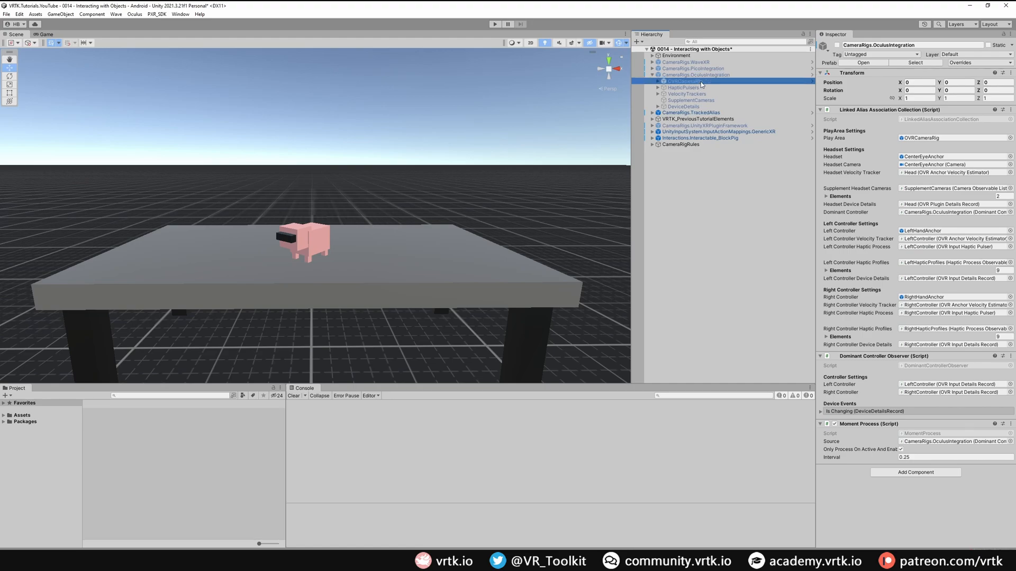
left_click(681, 82)
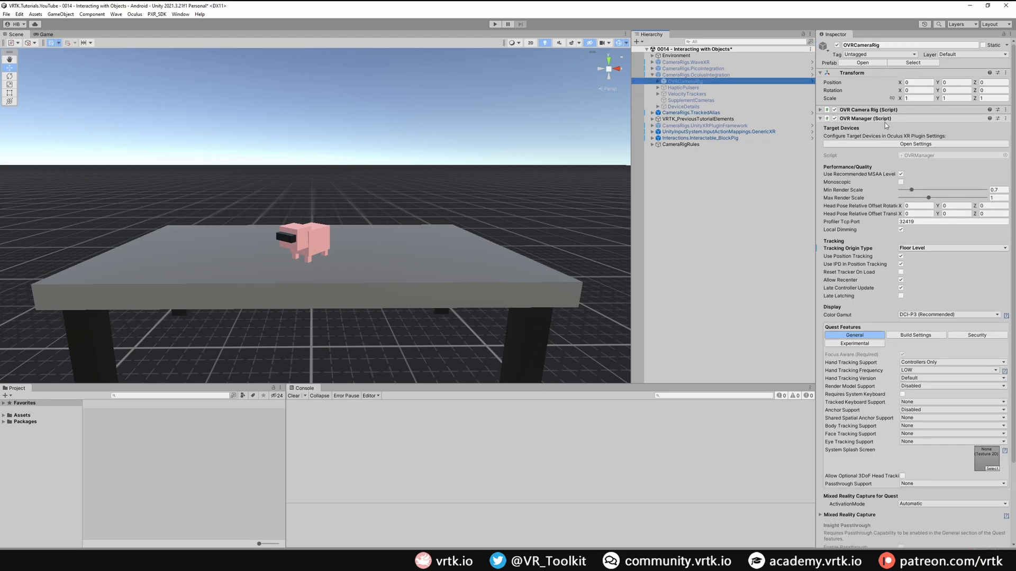
scroll("down", 3)
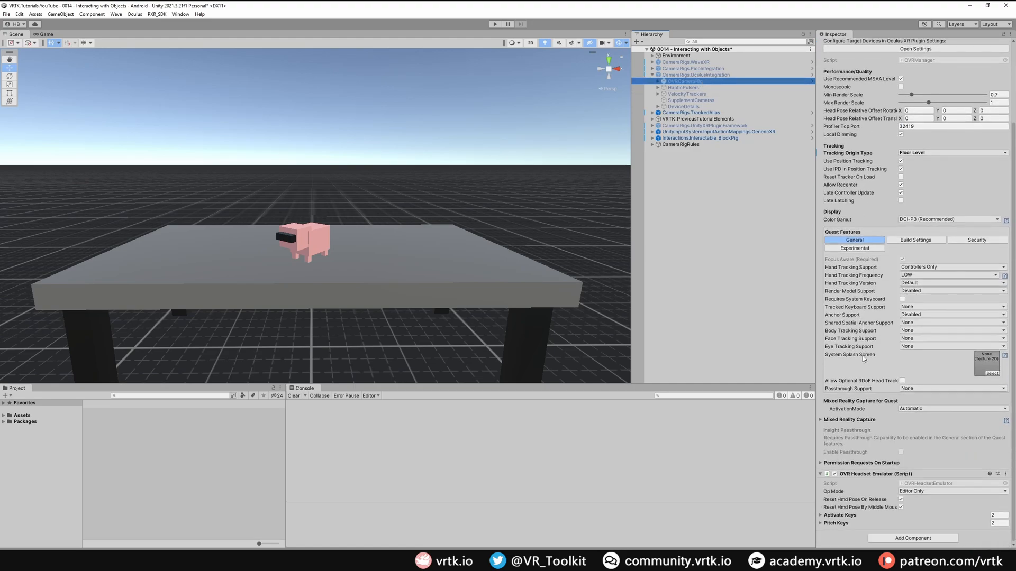
mouse_move(850, 388)
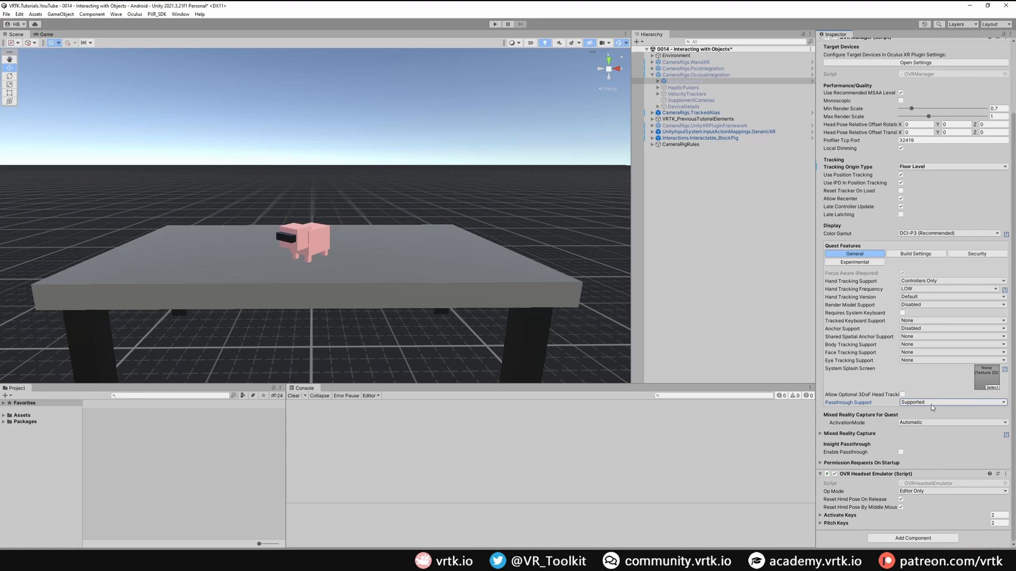
mouse_move(899, 455)
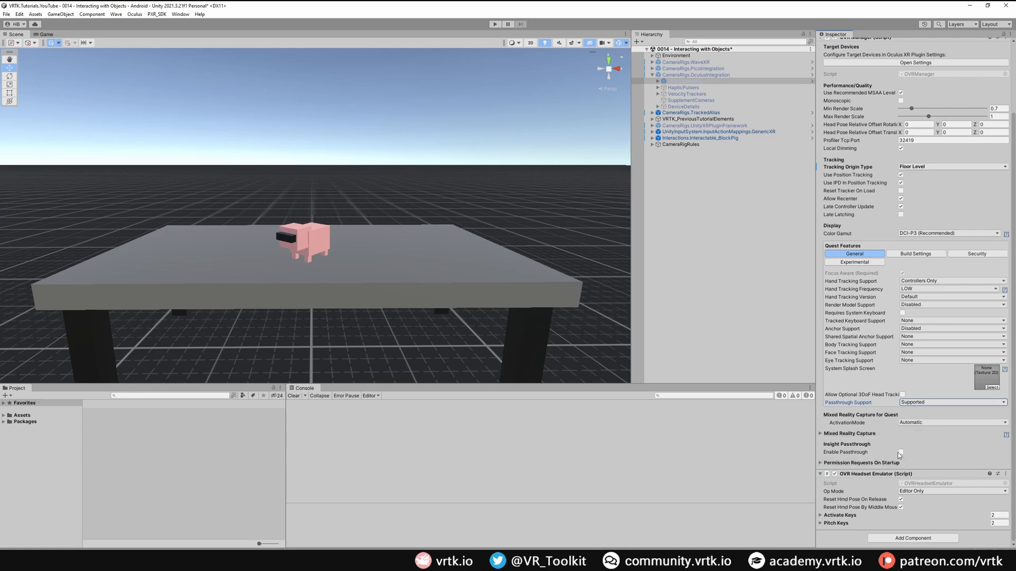
left_click(900, 452)
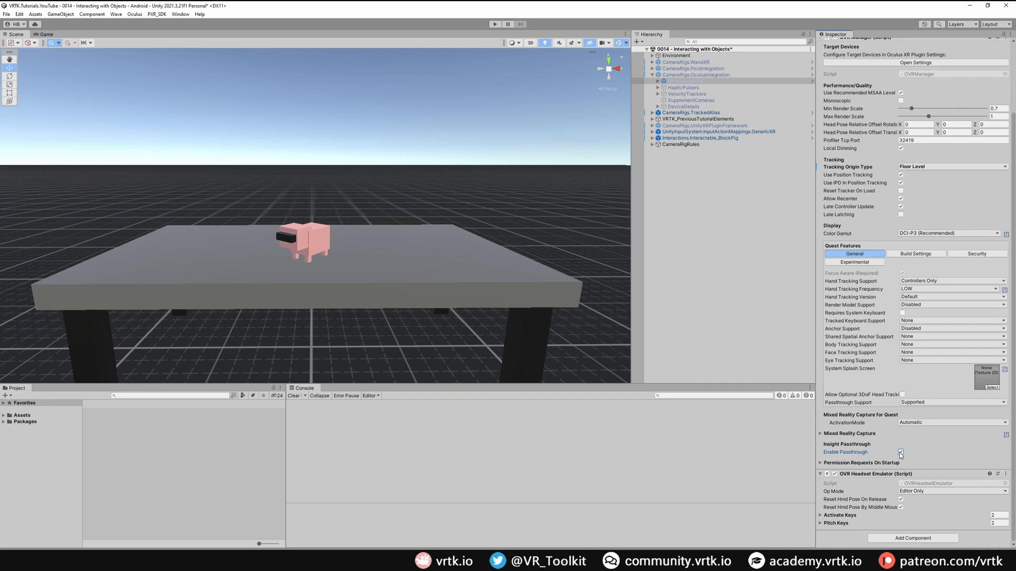
scroll("down", 3)
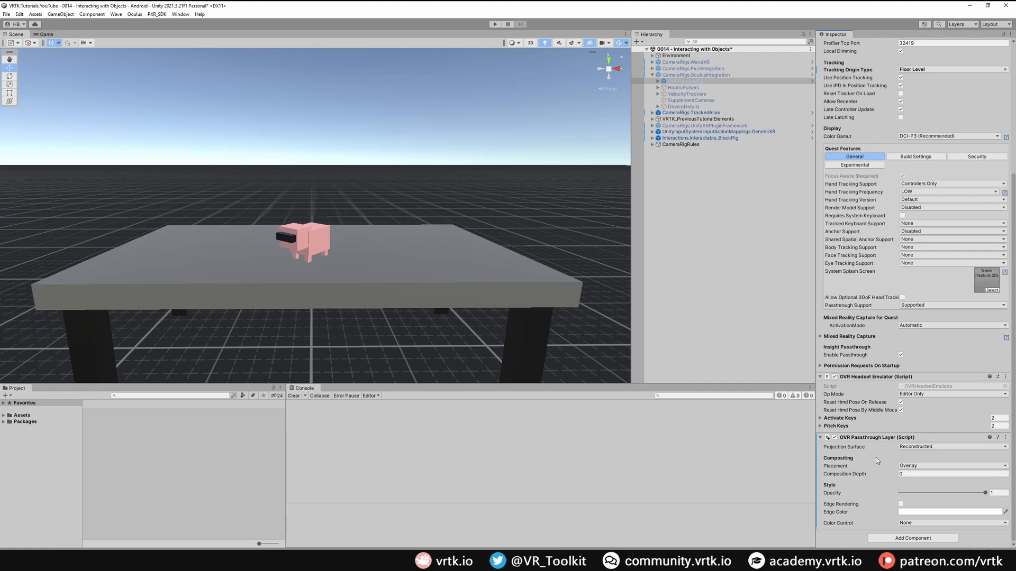
mouse_move(911, 466)
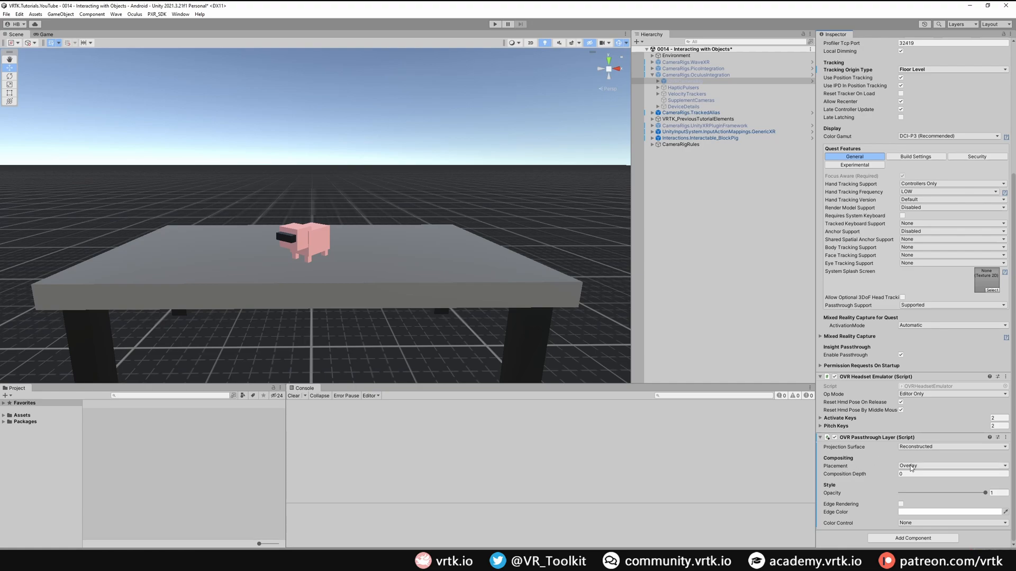
Set the OVR Passthrough Layer's Compositing Placement to Underlay
left_click(950, 466)
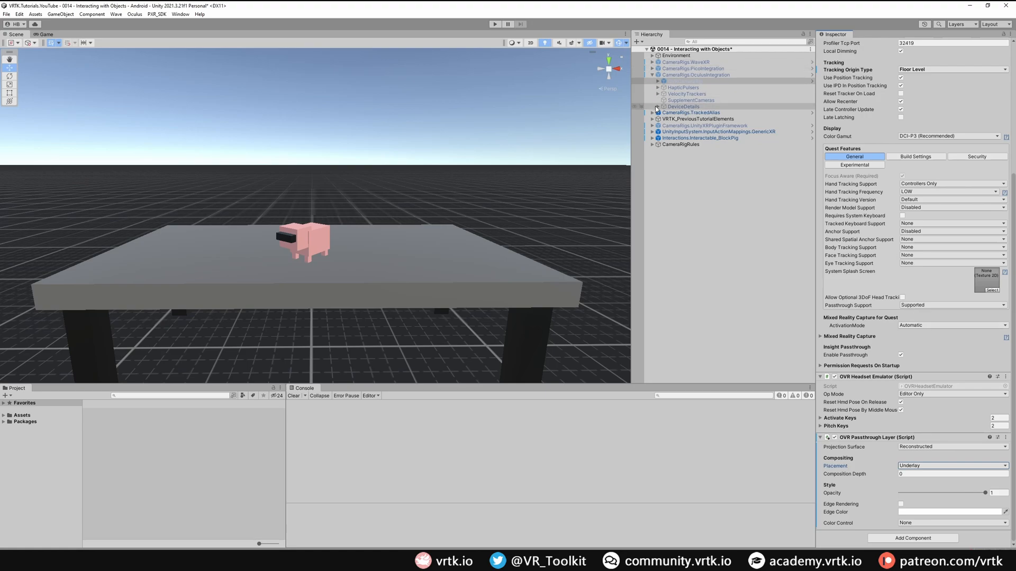
left_click(674, 112)
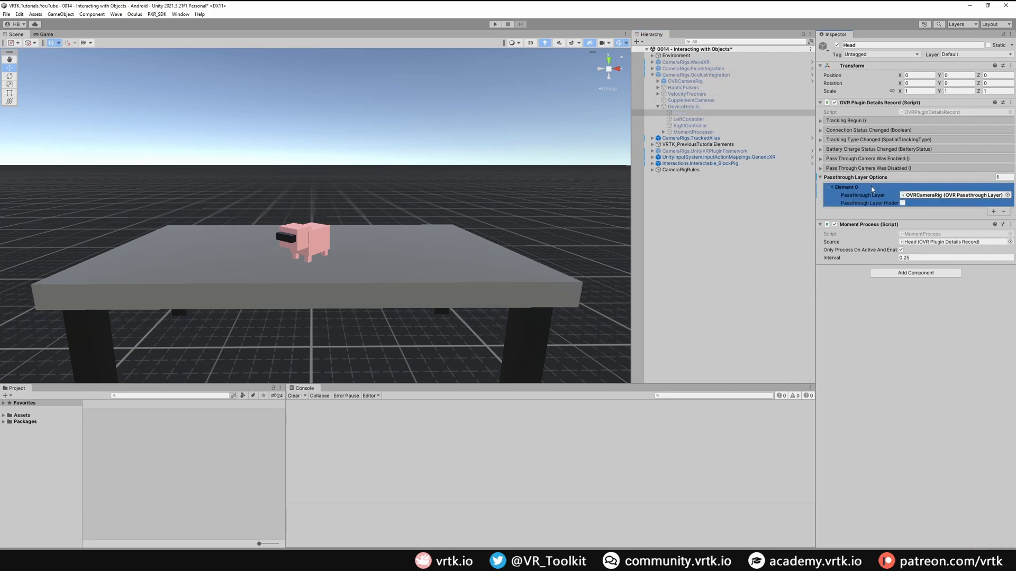
mouse_move(896, 190)
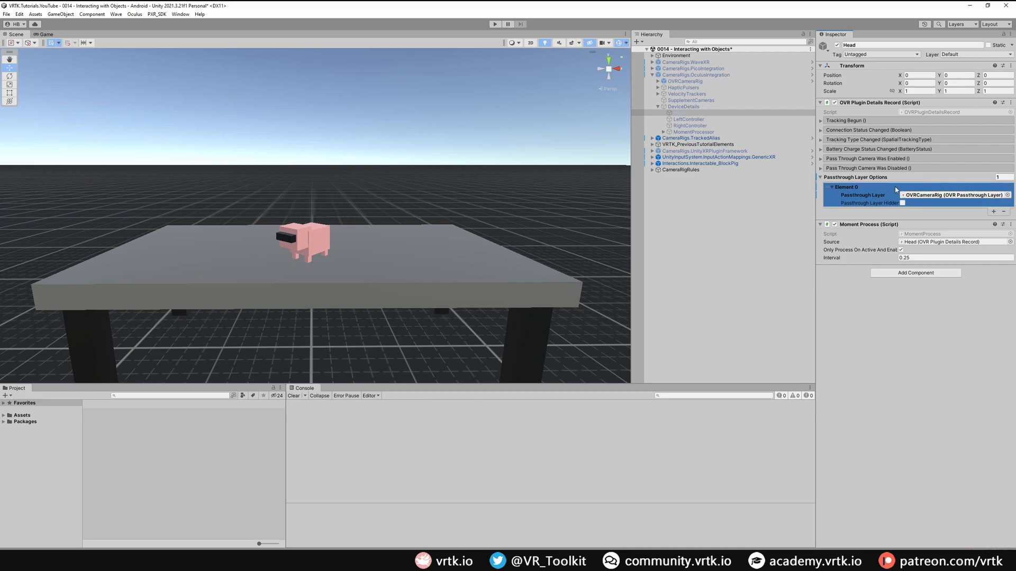
Tick Passthrough Layer Hidden on the Head record's Passthrough Layer Options Element 0
left_click(901, 203)
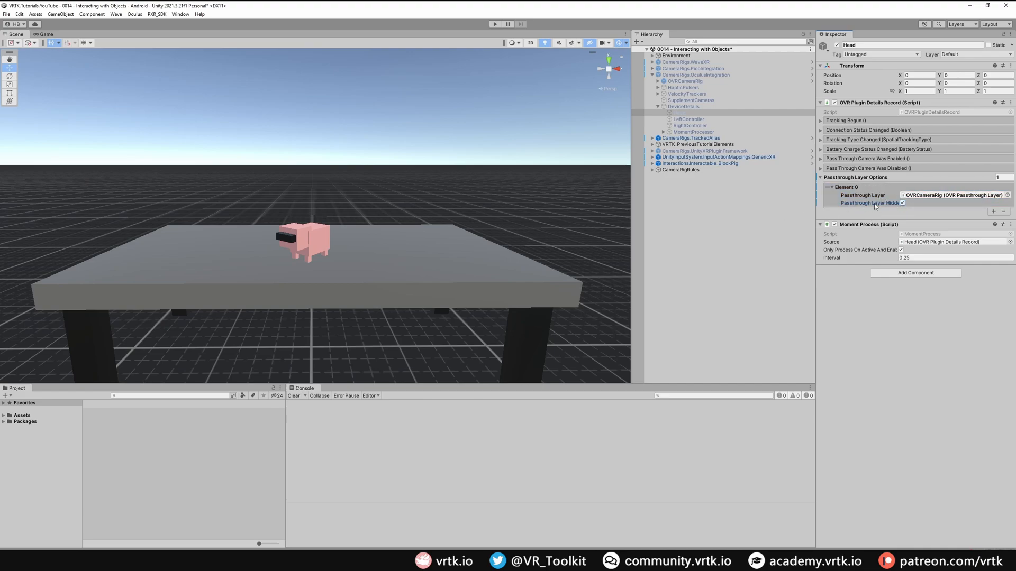
left_click(647, 74)
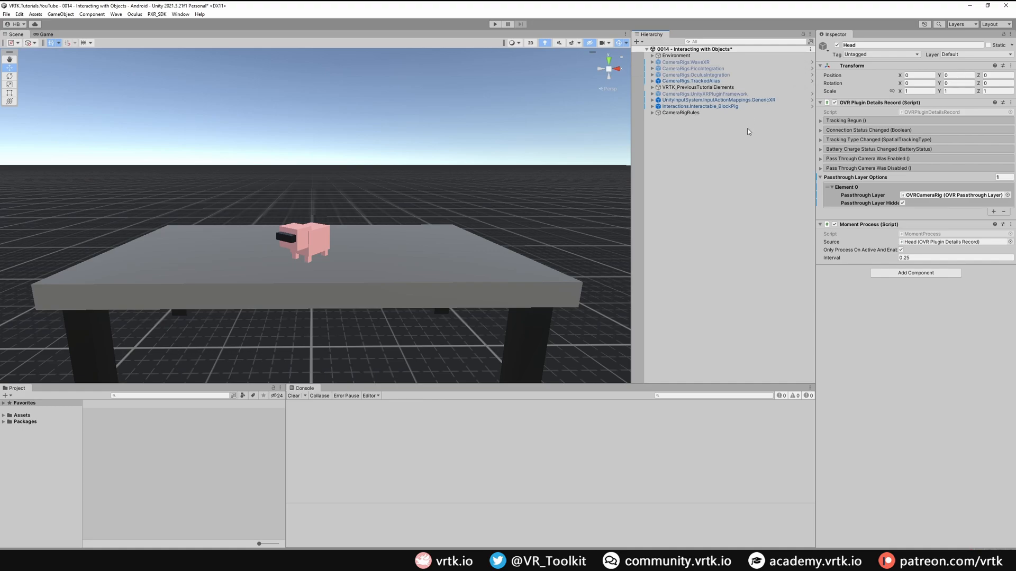
mouse_move(743, 139)
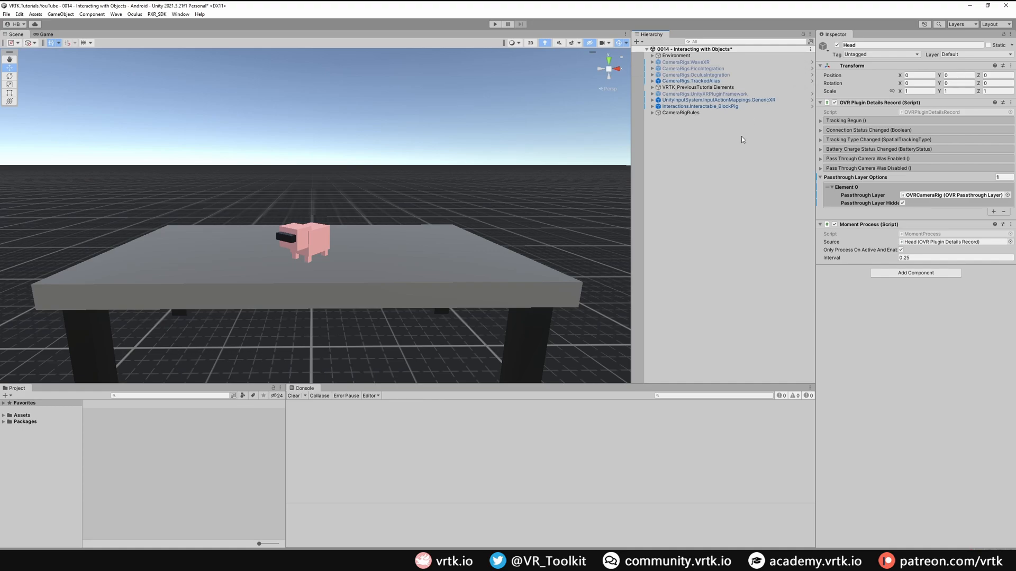
mouse_move(697, 180)
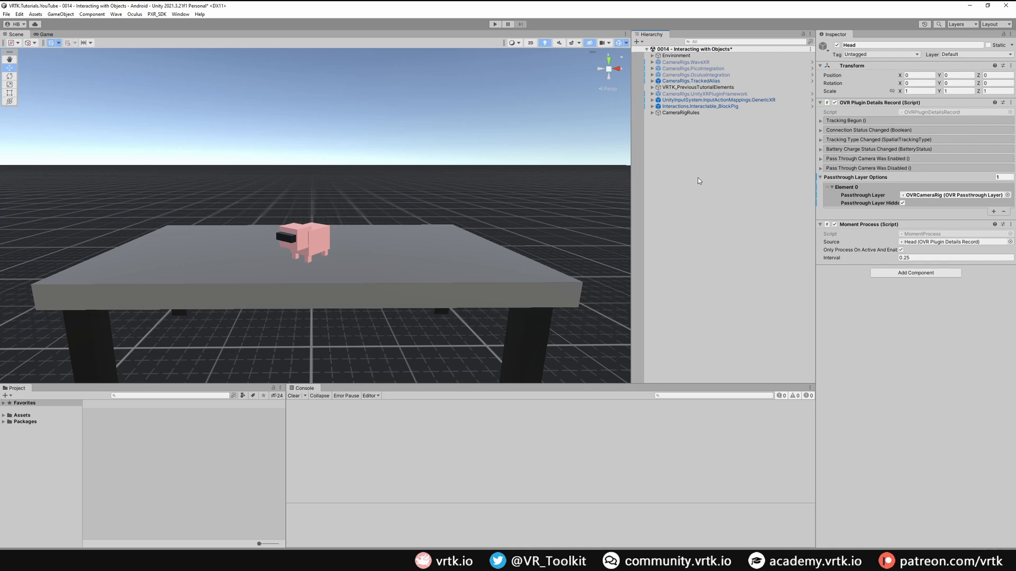
mouse_move(702, 190)
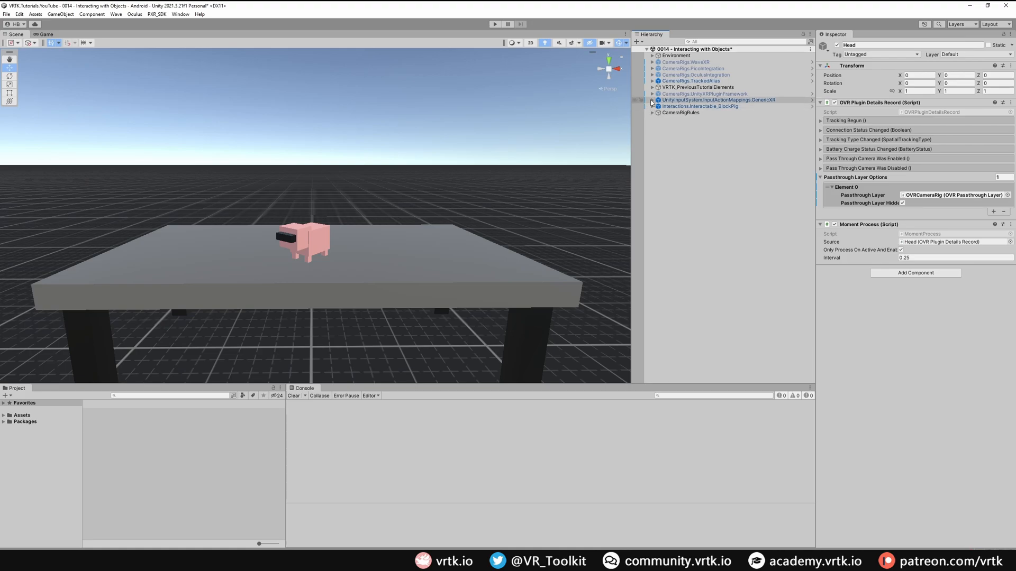
Add an Activated listener on RightPrimaryButton_Press targeting CameraRigs.TrackedAlias
left_click(657, 112)
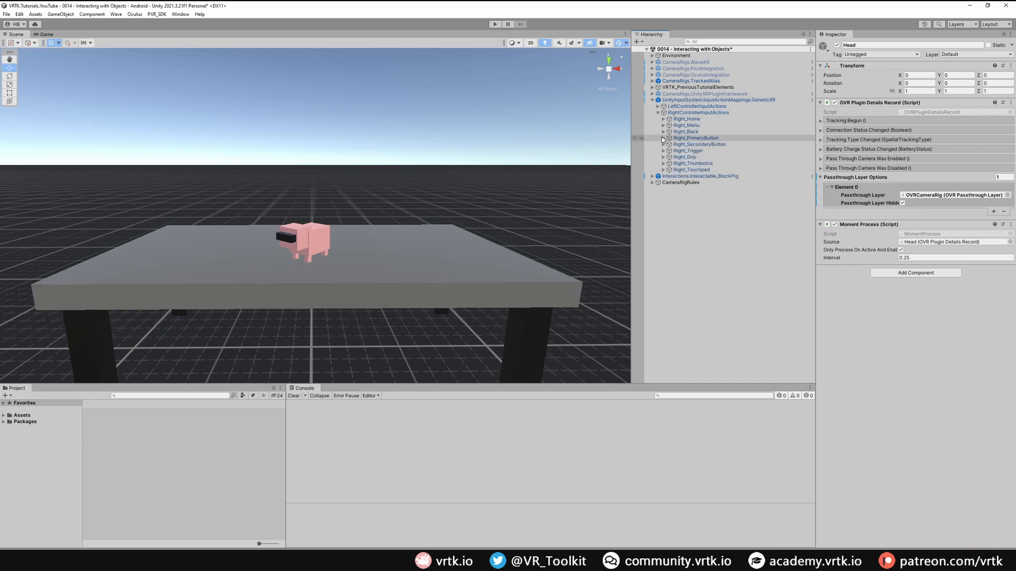
left_click(708, 151)
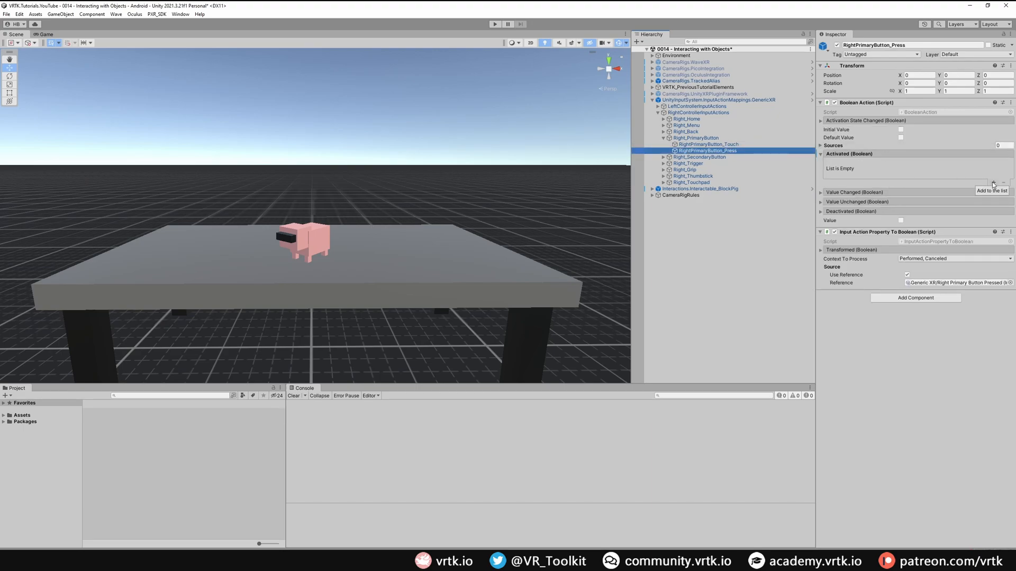
left_click(999, 183)
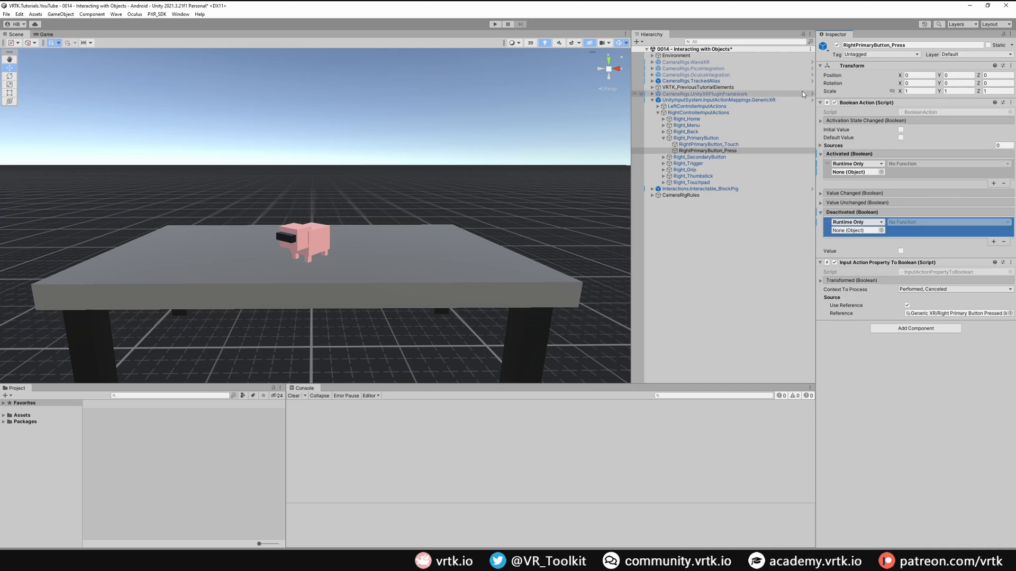
left_click(691, 80)
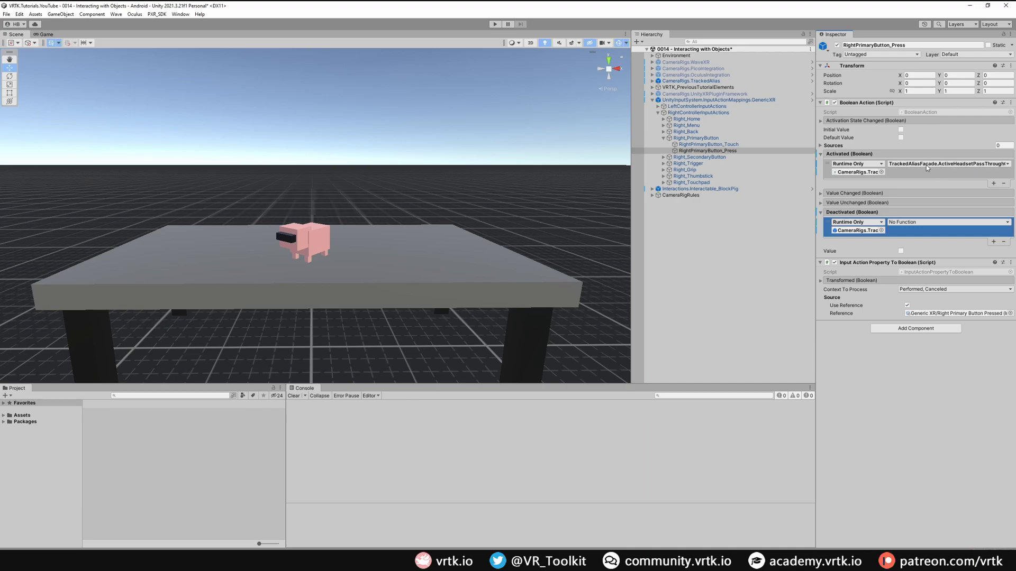
mouse_move(893, 172)
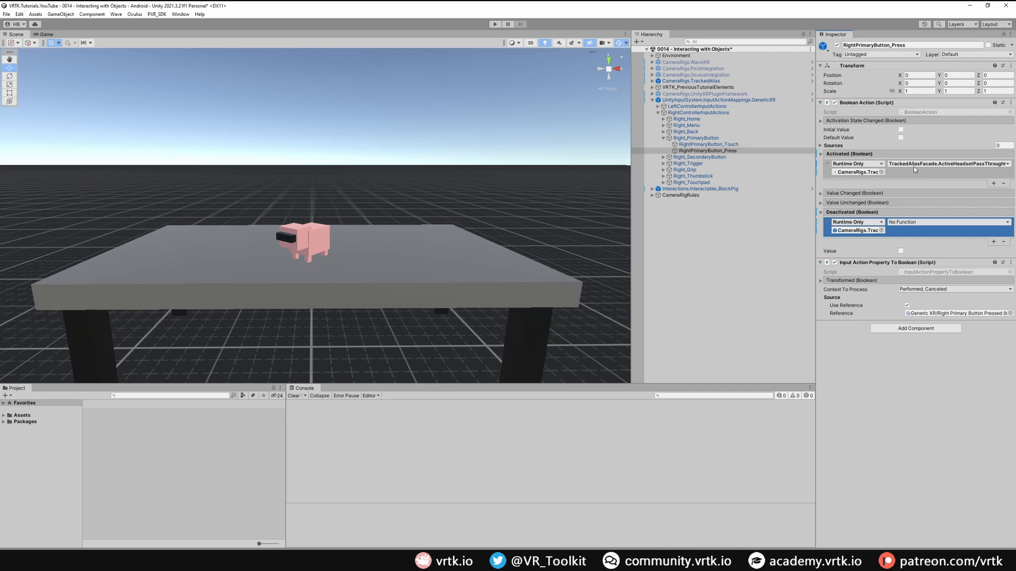
Make the Deactivated event call TrackedAliasFacade.ActiveHeadsetPassThrough as well
left_click(946, 221)
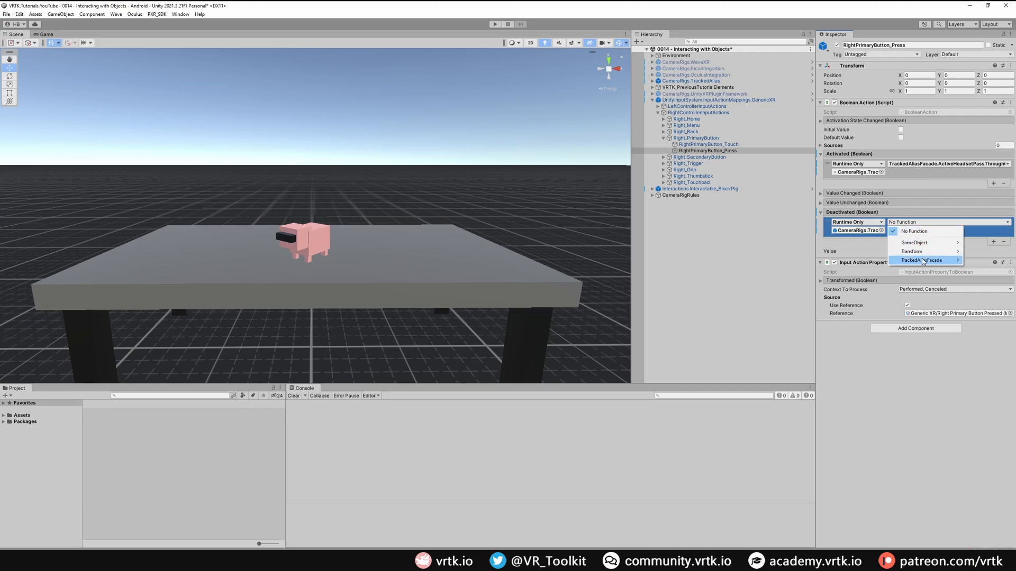
left_click(923, 260)
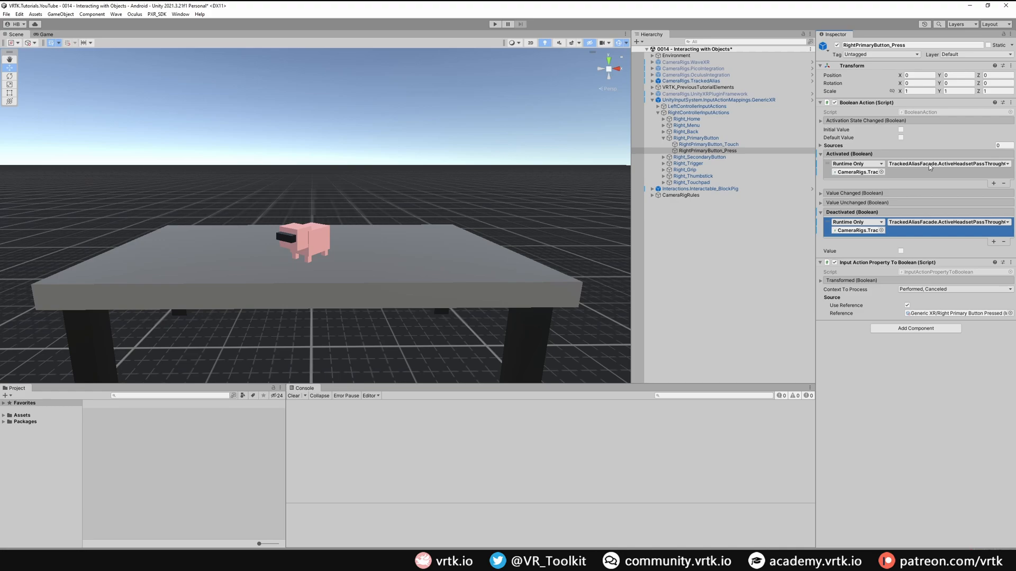
mouse_move(883, 182)
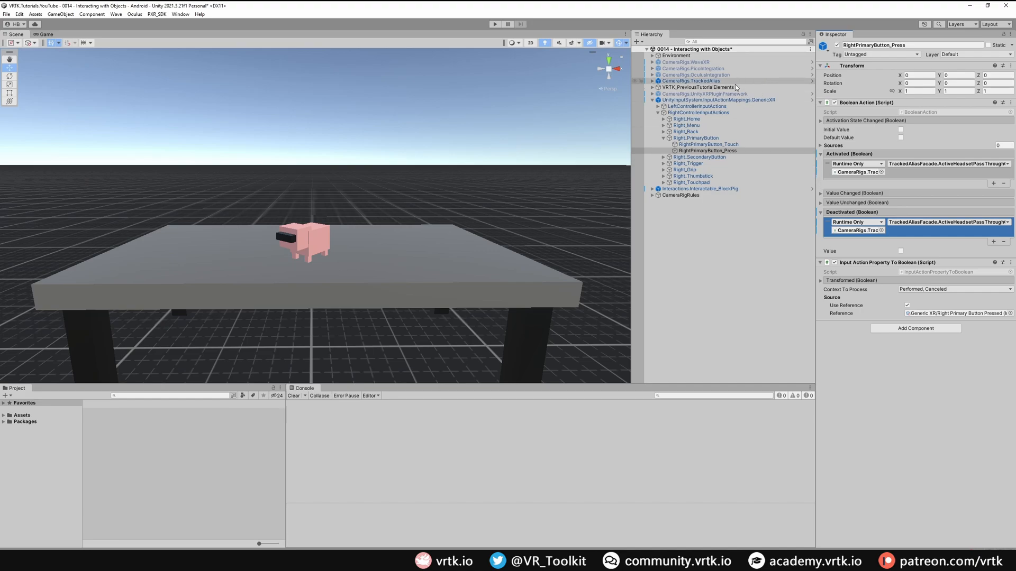
View CameraRigs.TrackedAlias's Internal > PassThroughLogic EnablePassThrough emitter and save the scene
left_click(691, 80)
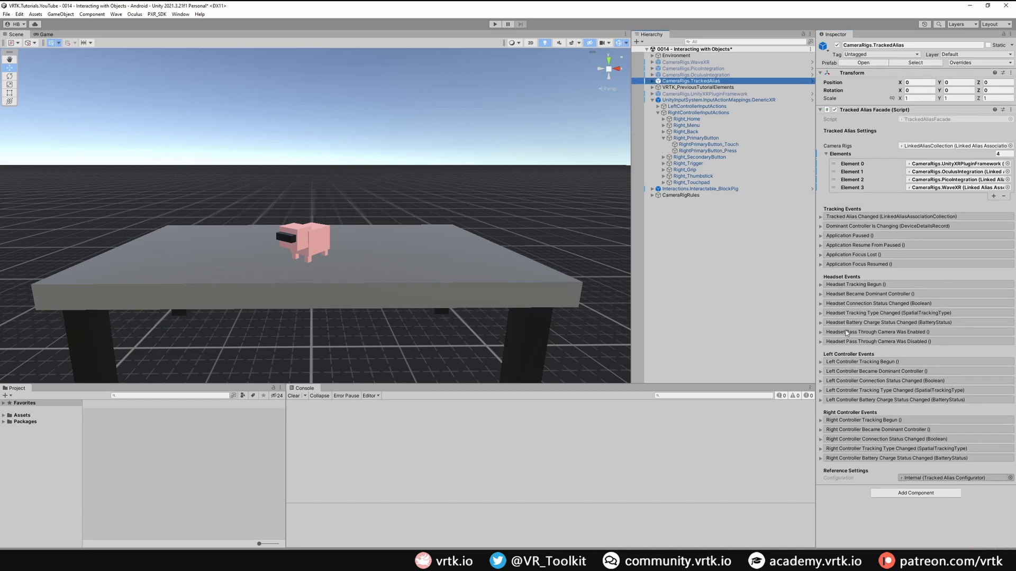
left_click(822, 331)
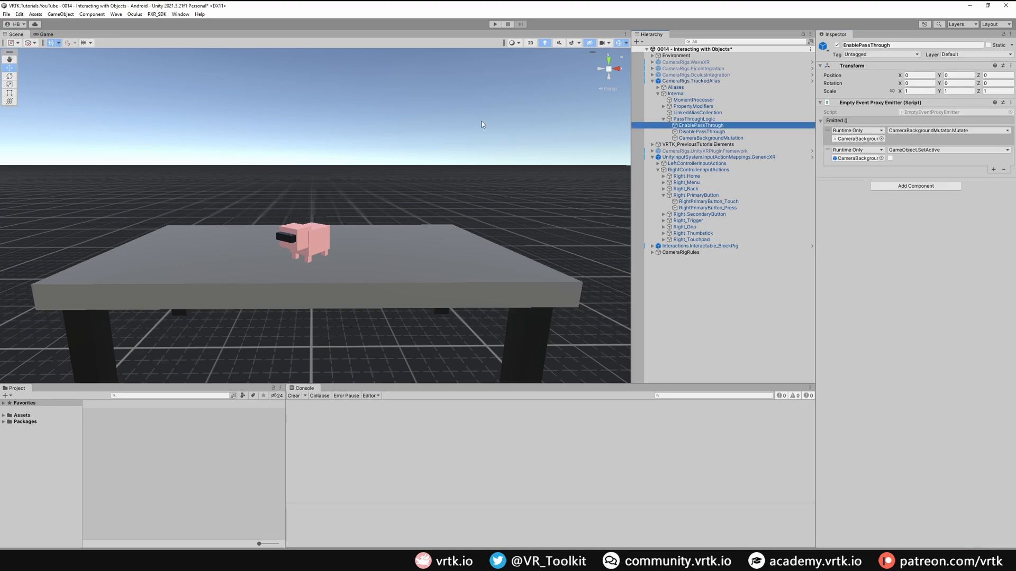
mouse_move(523, 270)
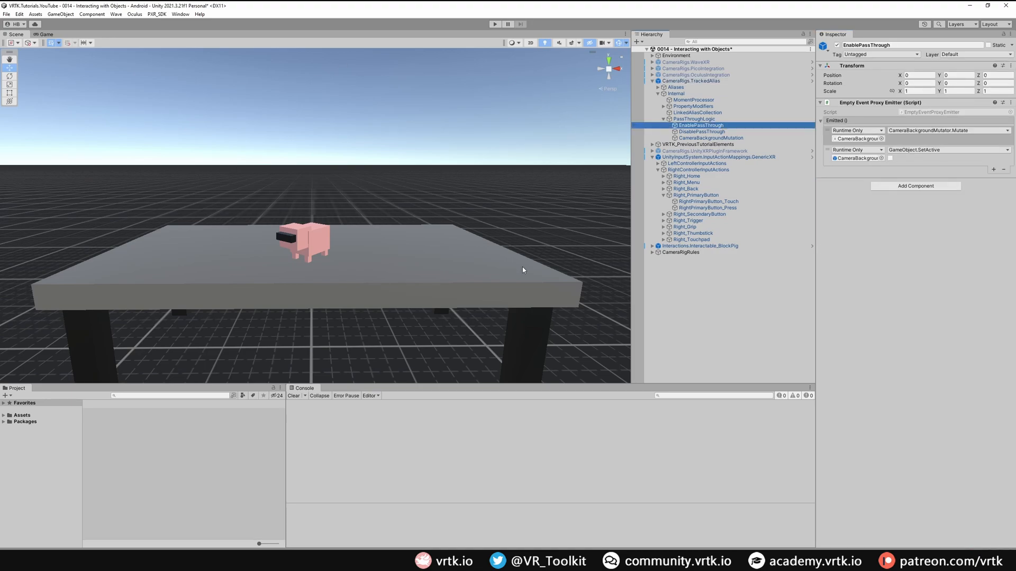
mouse_move(744, 280)
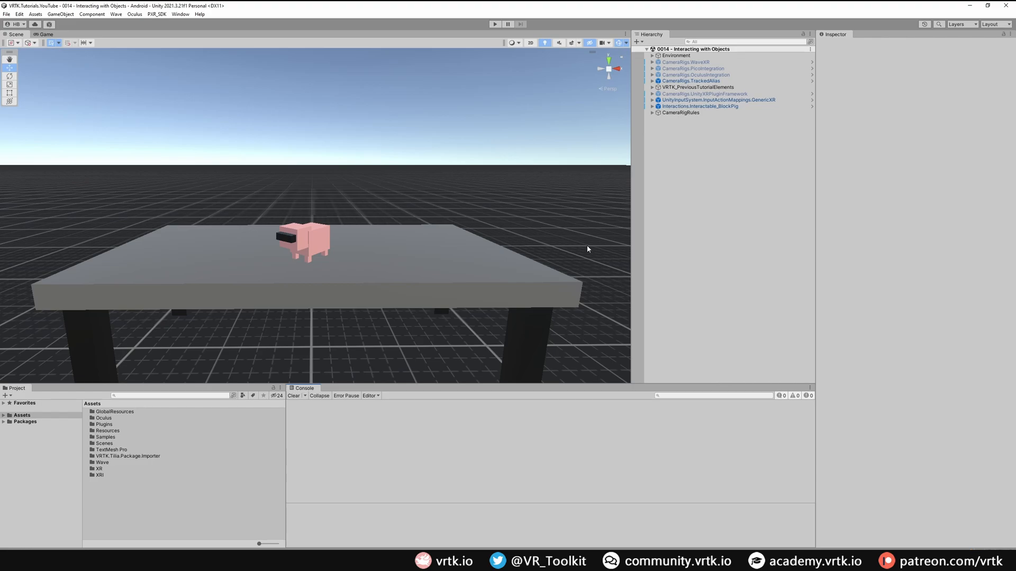
Wire Floor's GameObject.SetActive false to Pass Through Enabled and true to Pass Through Disabled
left_click(692, 81)
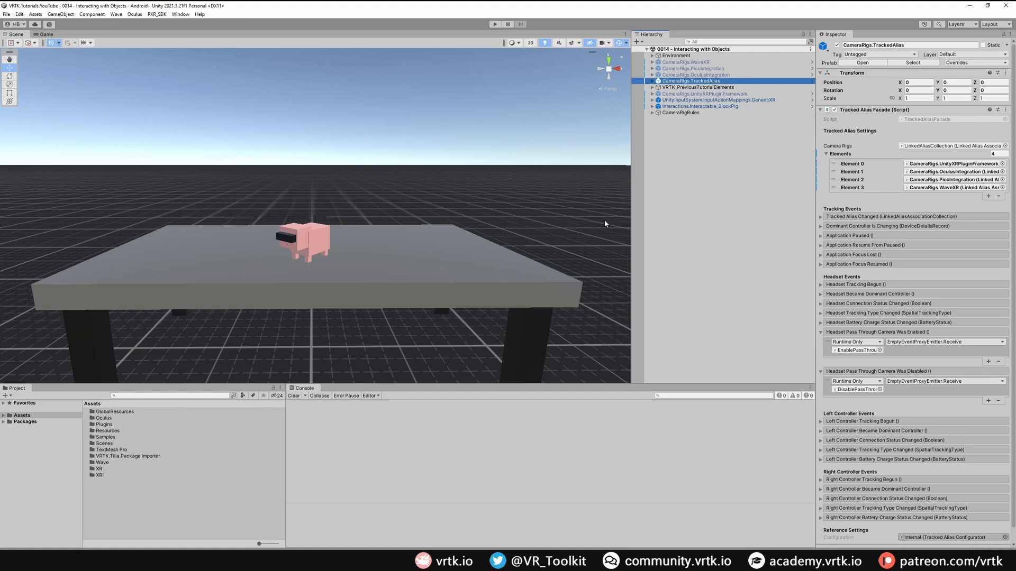
mouse_move(628, 383)
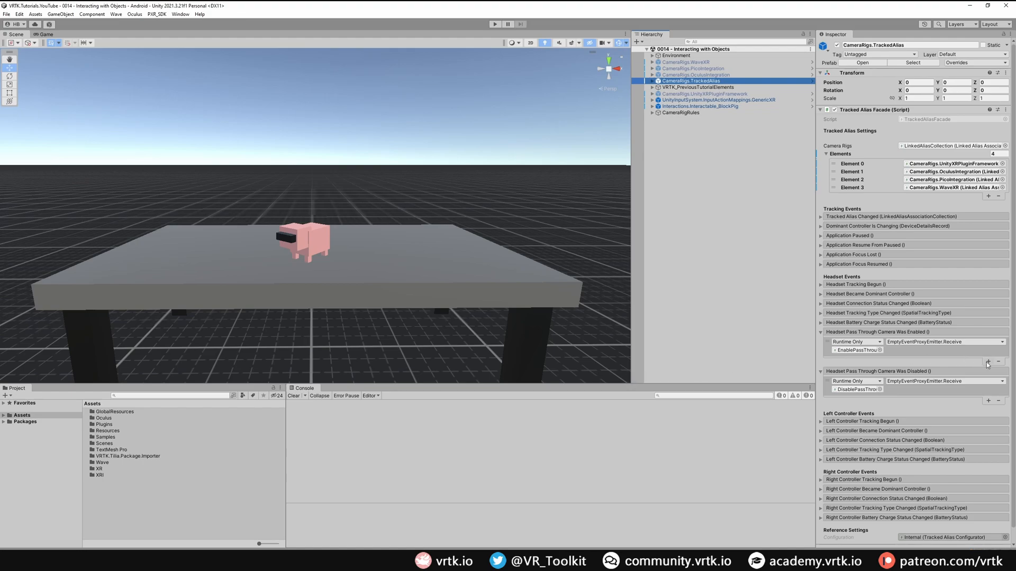
left_click(989, 362)
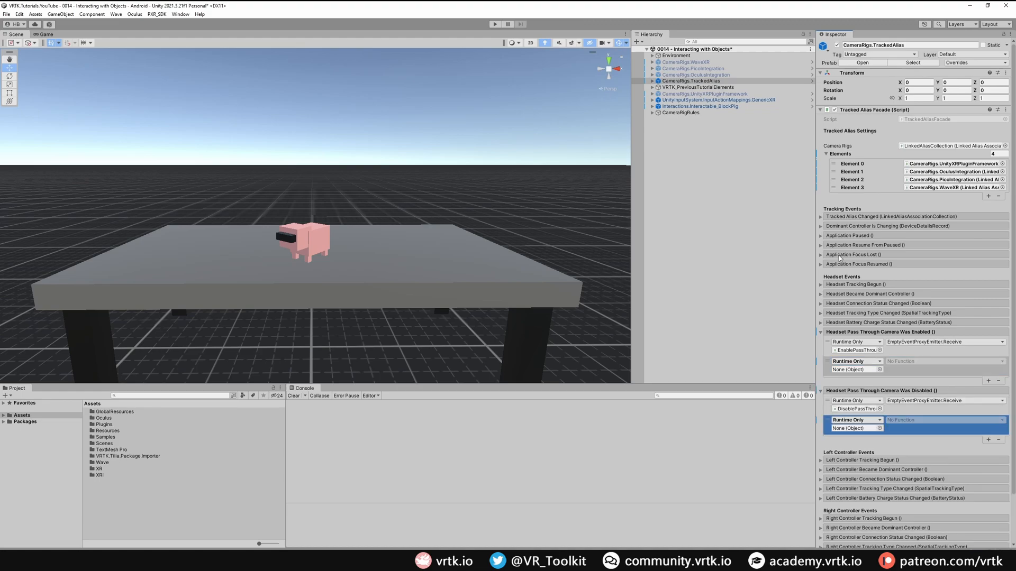
left_click(653, 55)
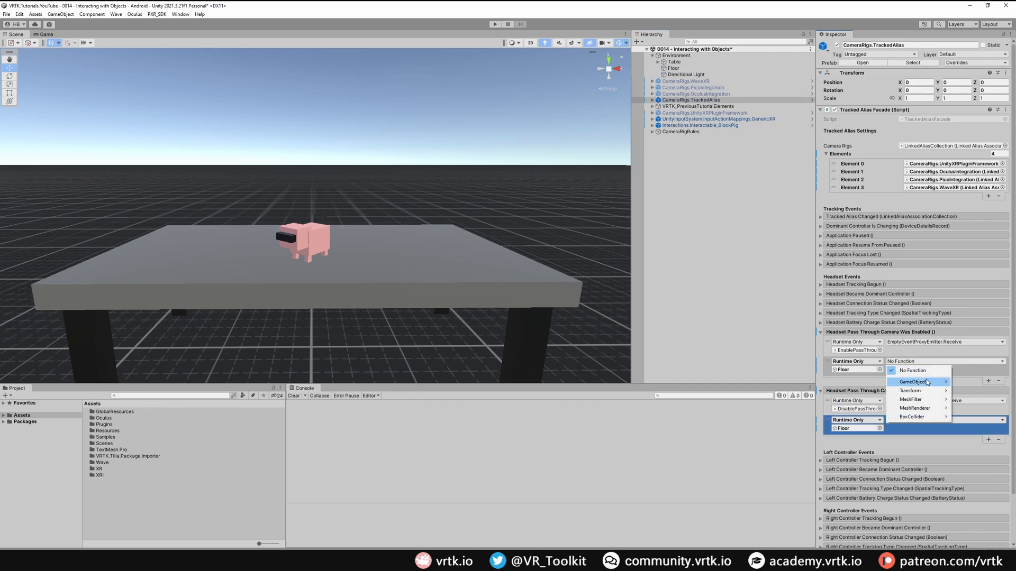
left_click(914, 382)
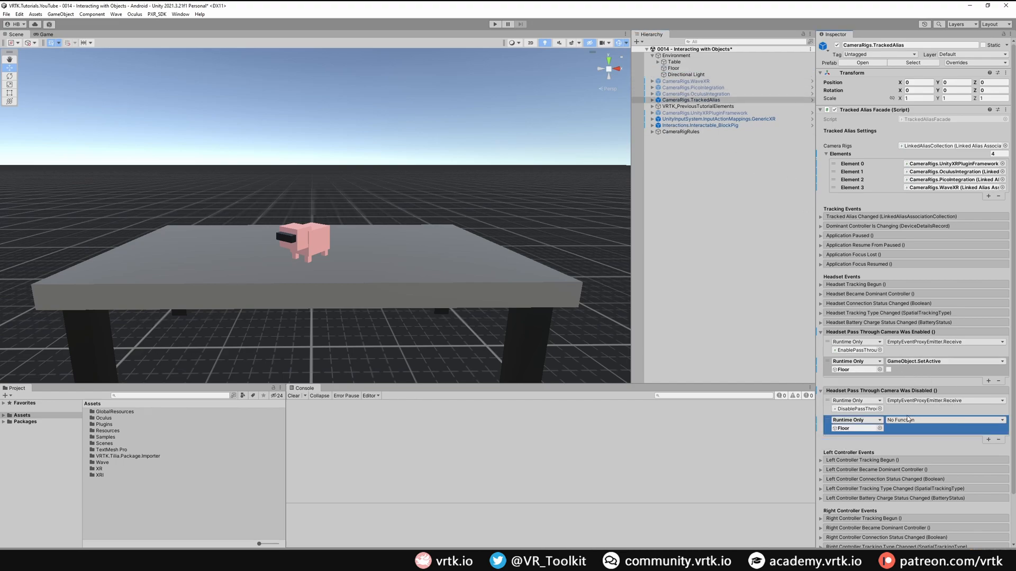
left_click(943, 420)
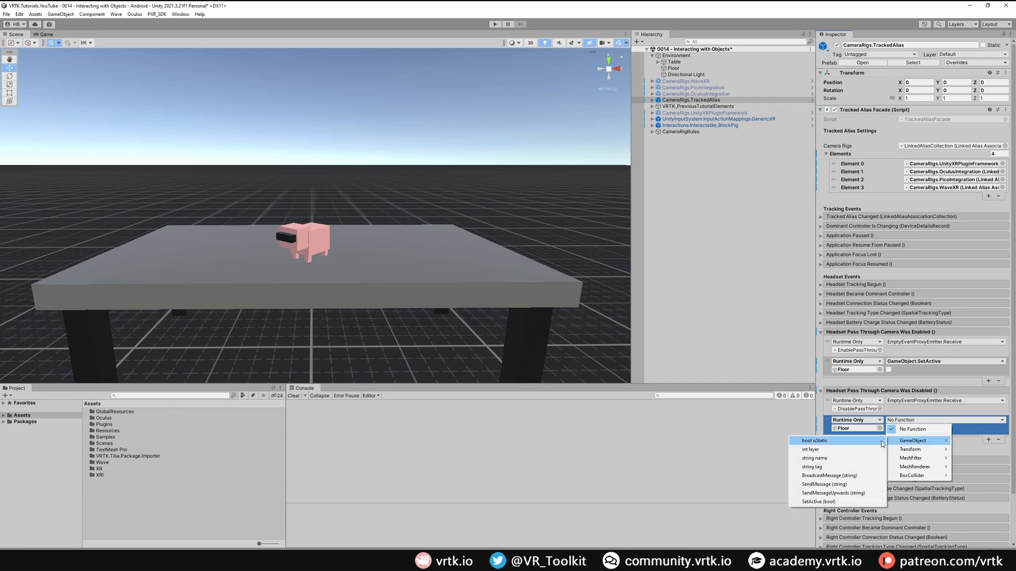
left_click(818, 502)
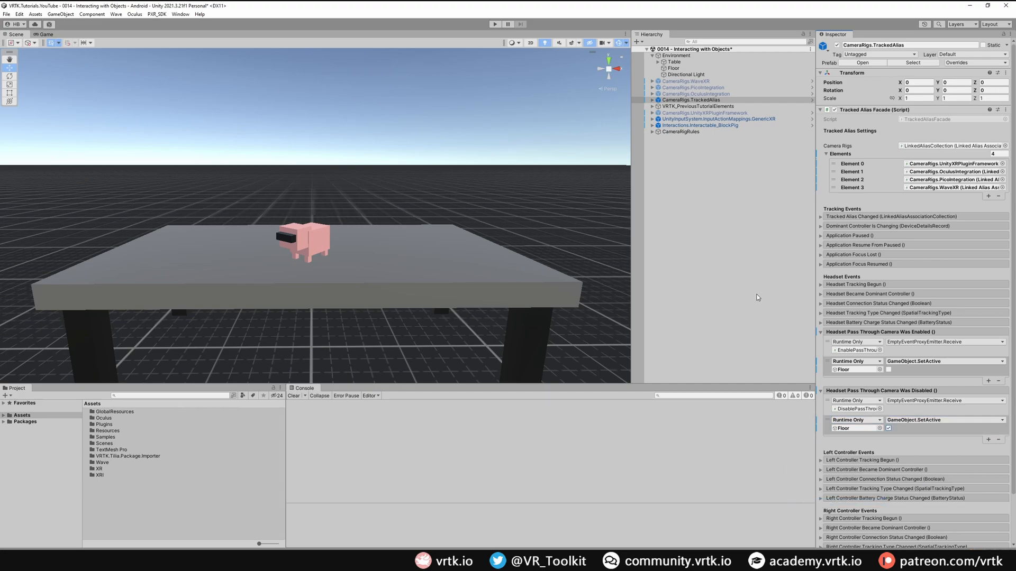
left_click(7, 13)
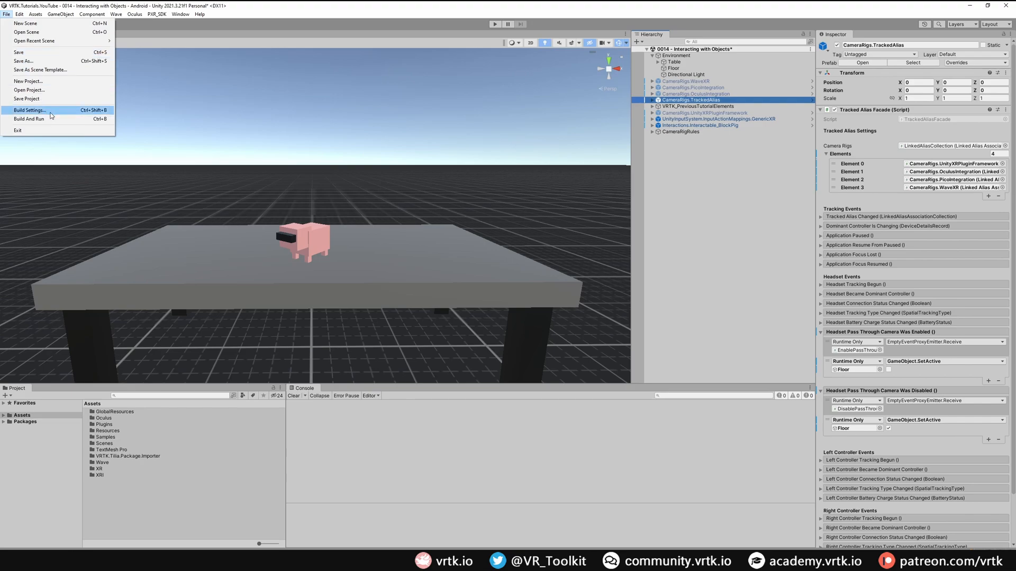
Enable the WaveXR provider in XR Plug-in Management via Build Settings > Player Settings
left_click(29, 109)
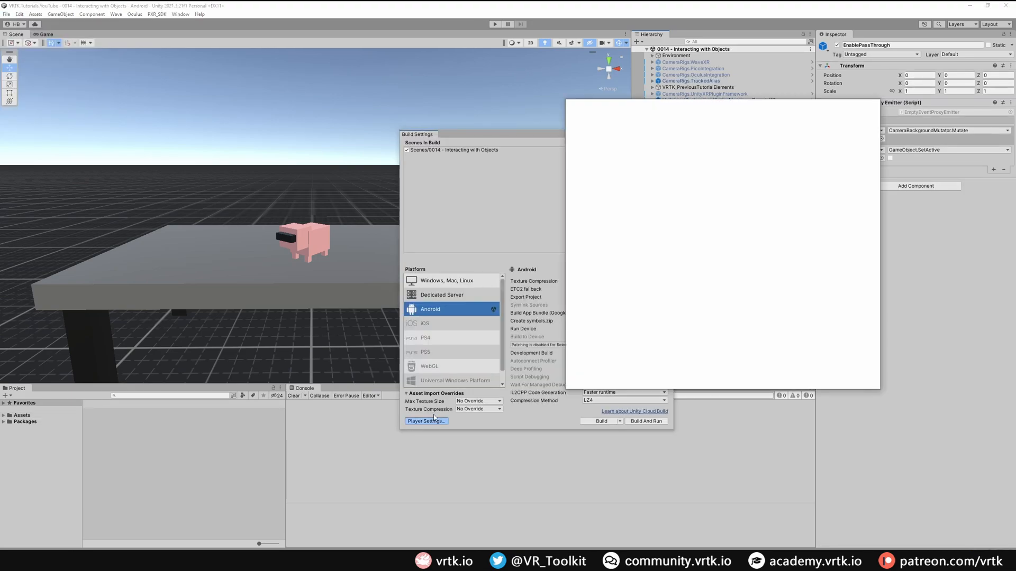
left_click(425, 420)
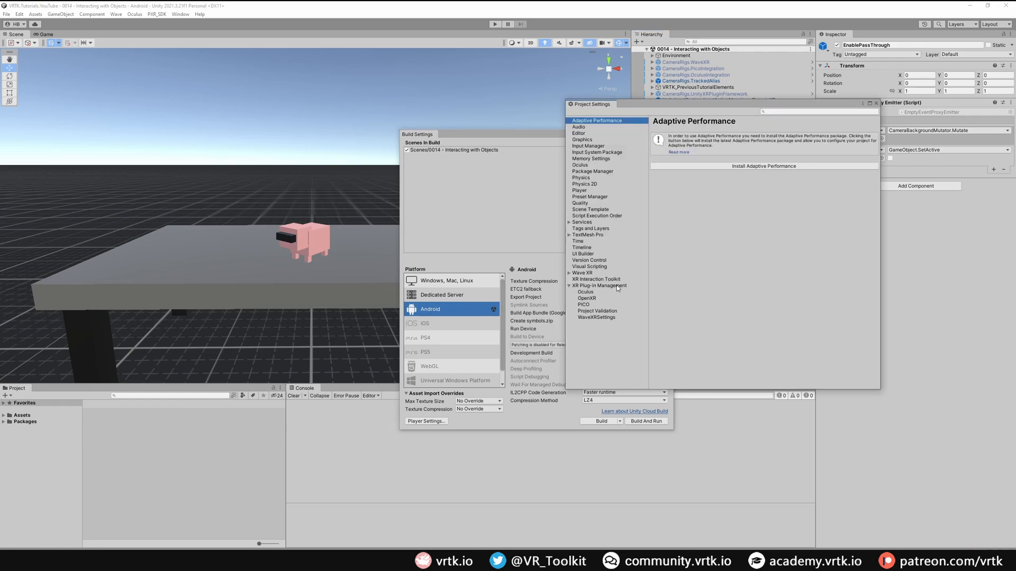
left_click(598, 285)
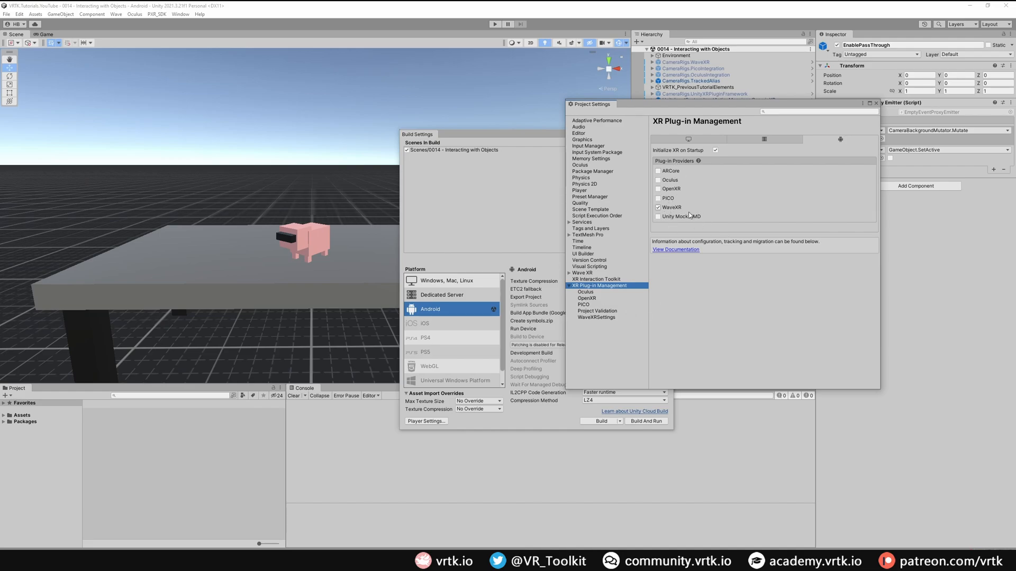
Build the Android app and save it as wavetest.apk in the output folder
left_click(600, 421)
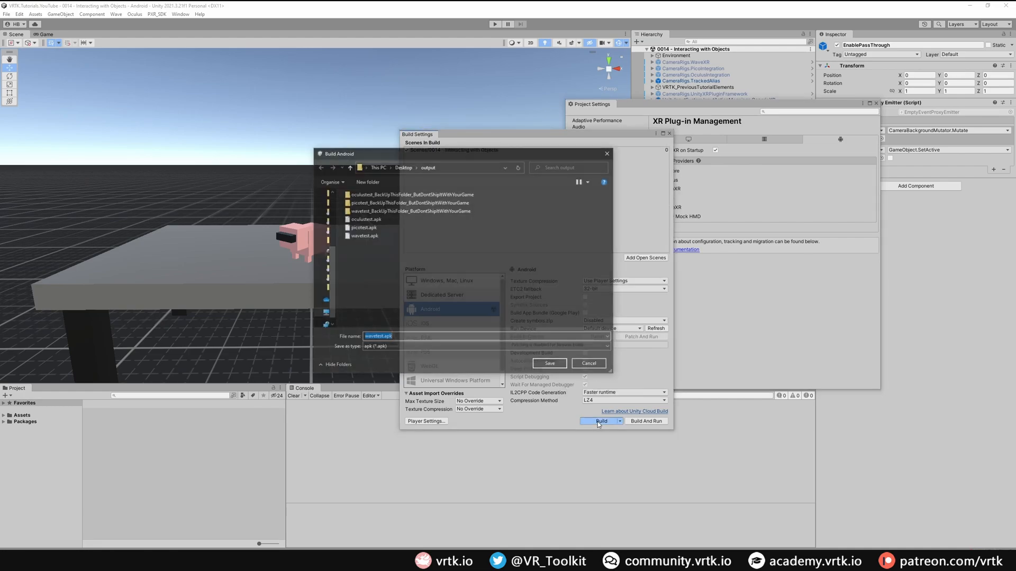
left_click(363, 235)
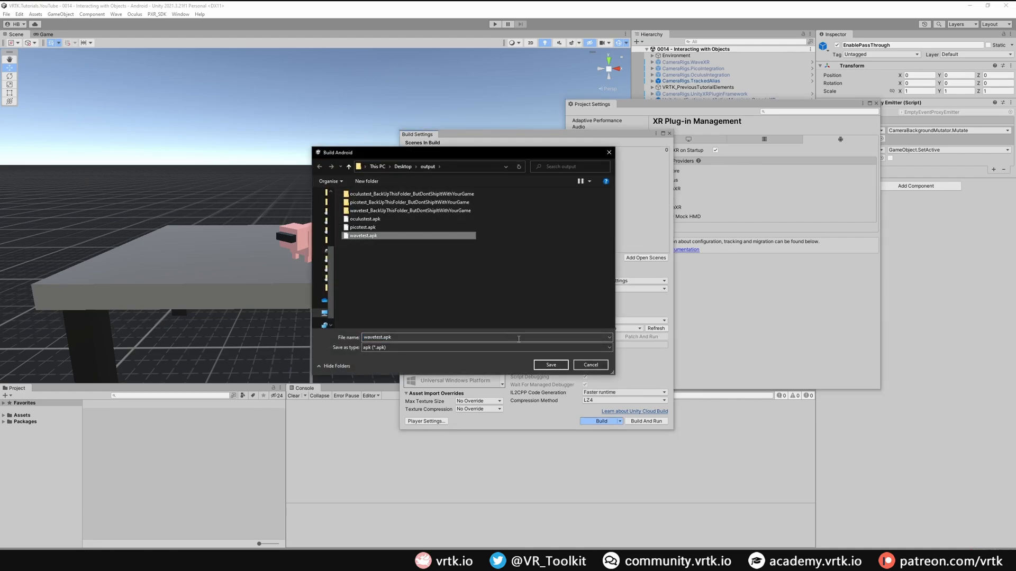
left_click(550, 364)
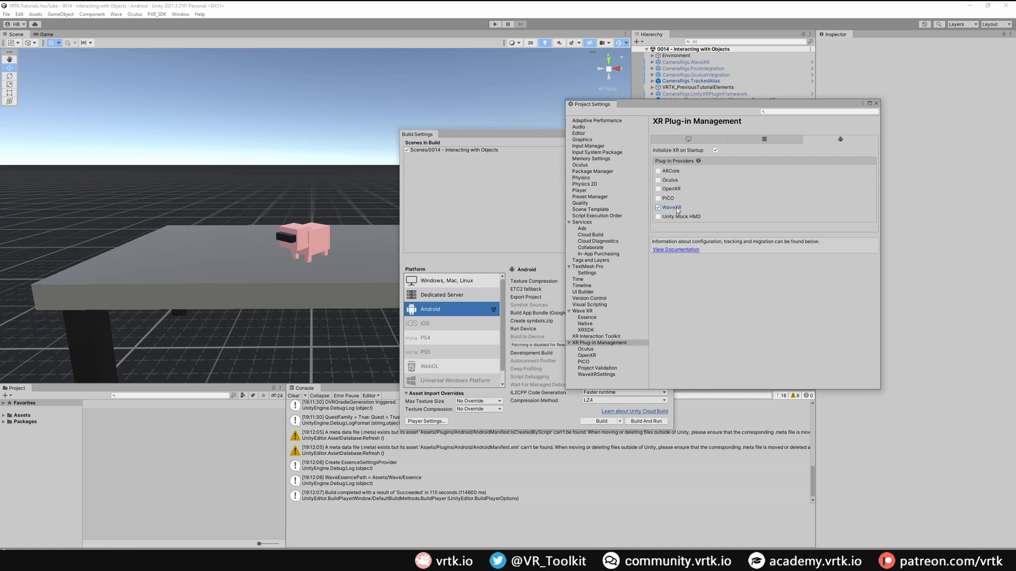
left_click(658, 198)
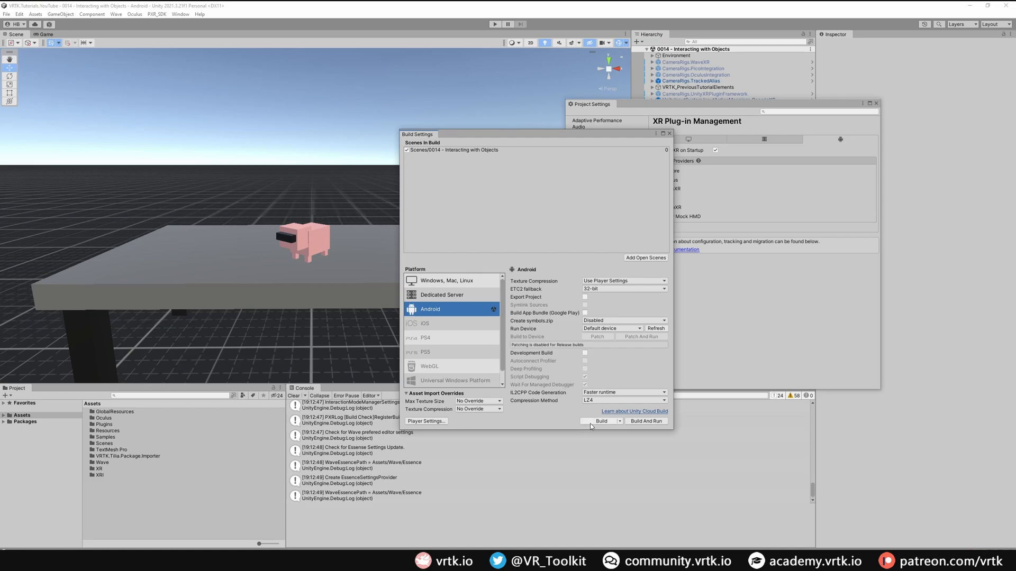
Build the app again with the PICO plug-in, saving it as picotest.apk
left_click(601, 421)
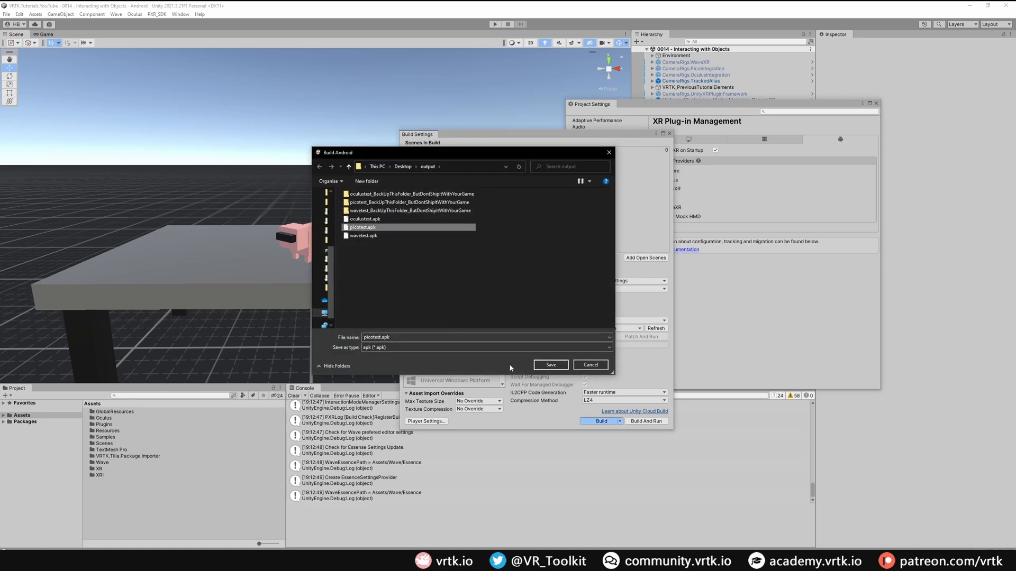
left_click(551, 365)
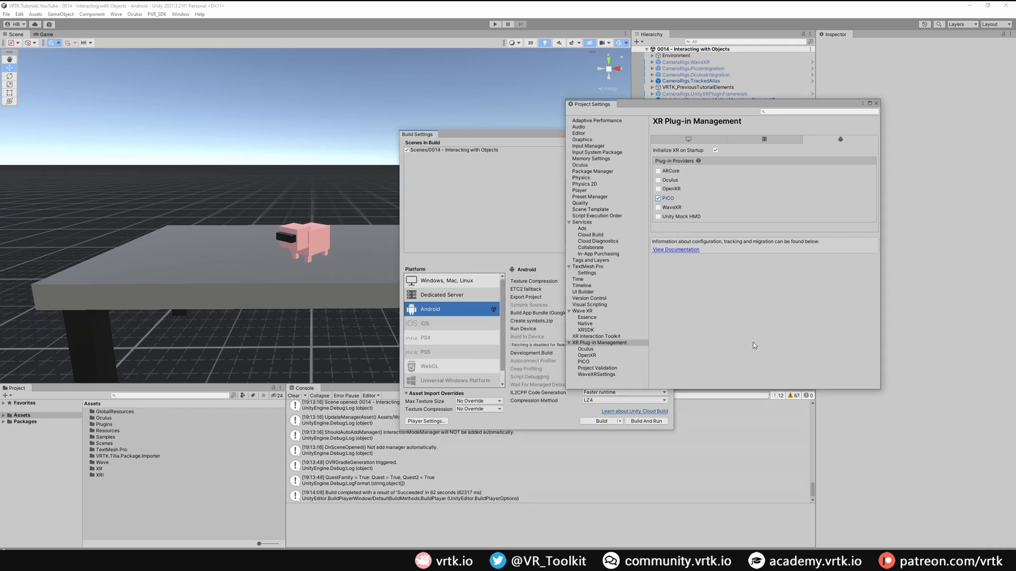
Swap the XR plug-in from PICO to Oculus and build the app as oculustest.apk
left_click(658, 198)
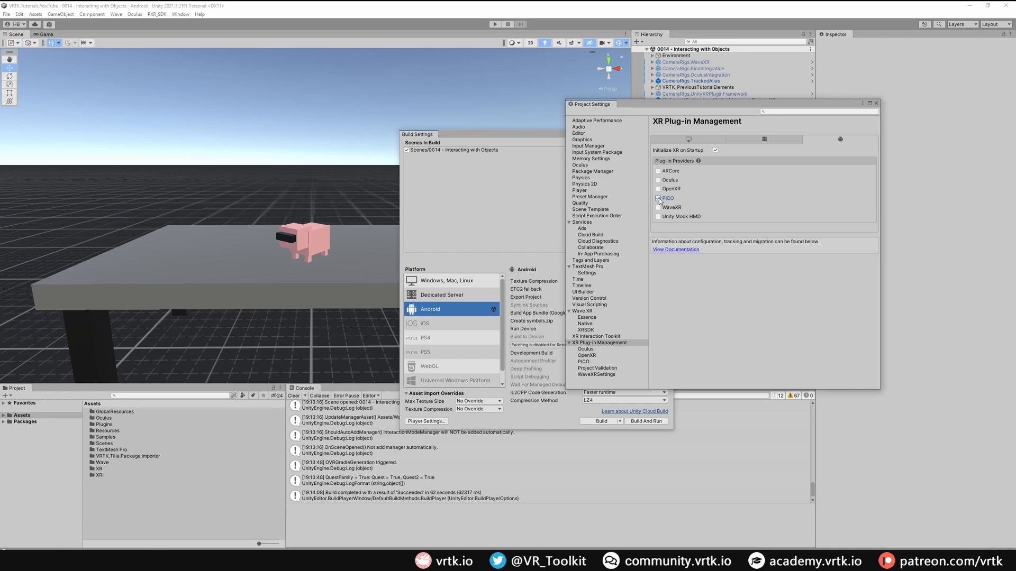
left_click(658, 197)
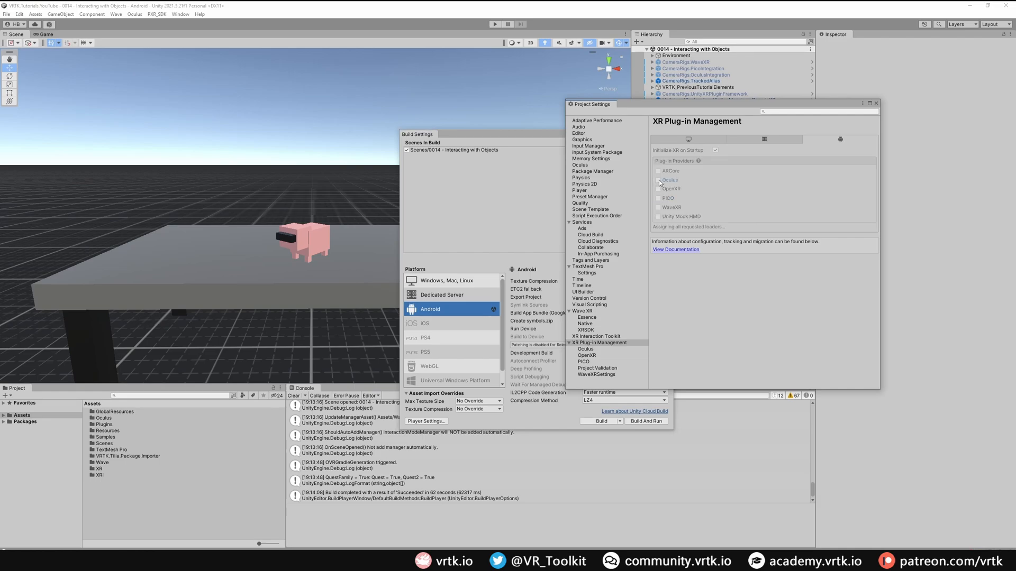
left_click(600, 422)
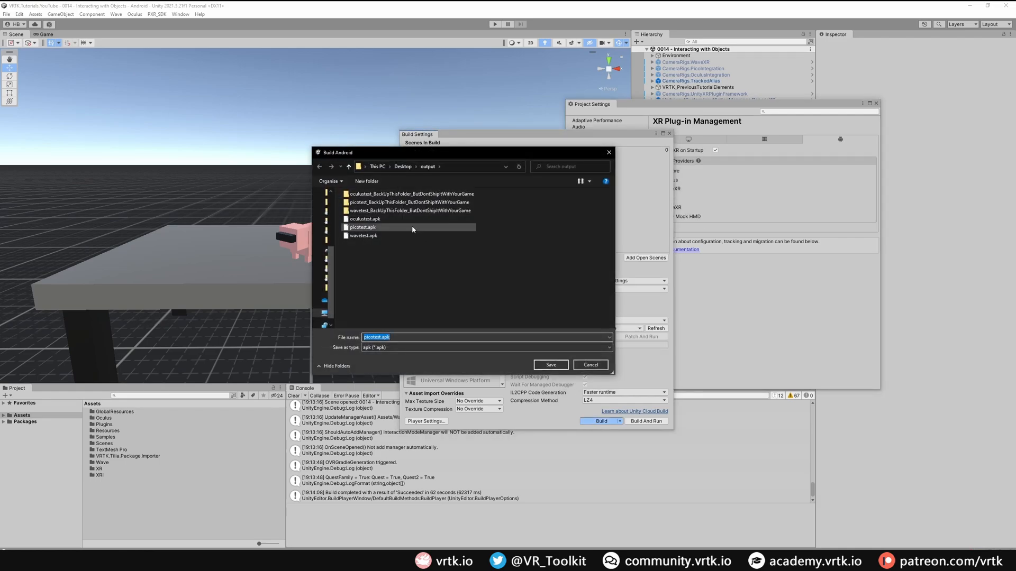
left_click(365, 219)
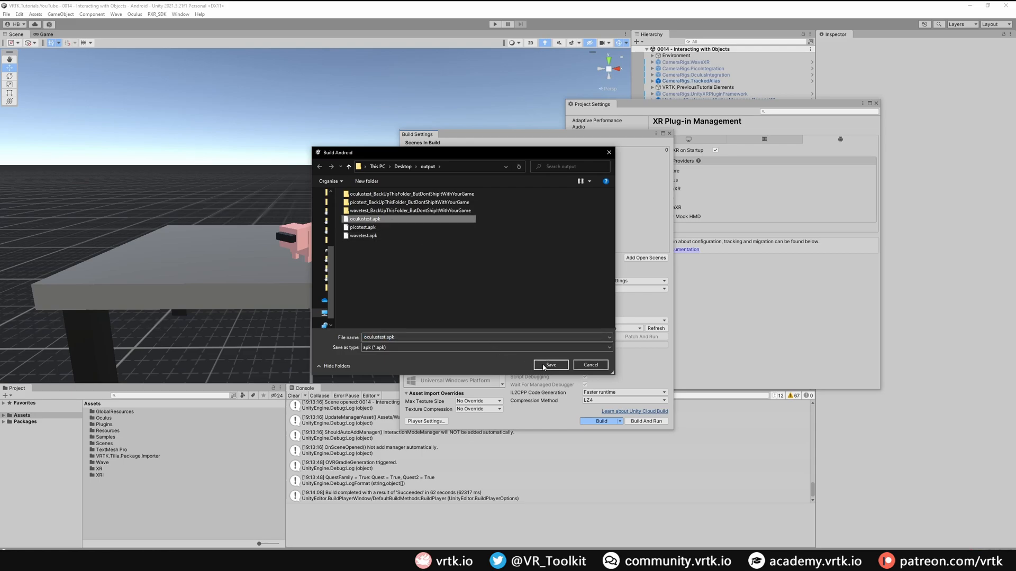
left_click(549, 364)
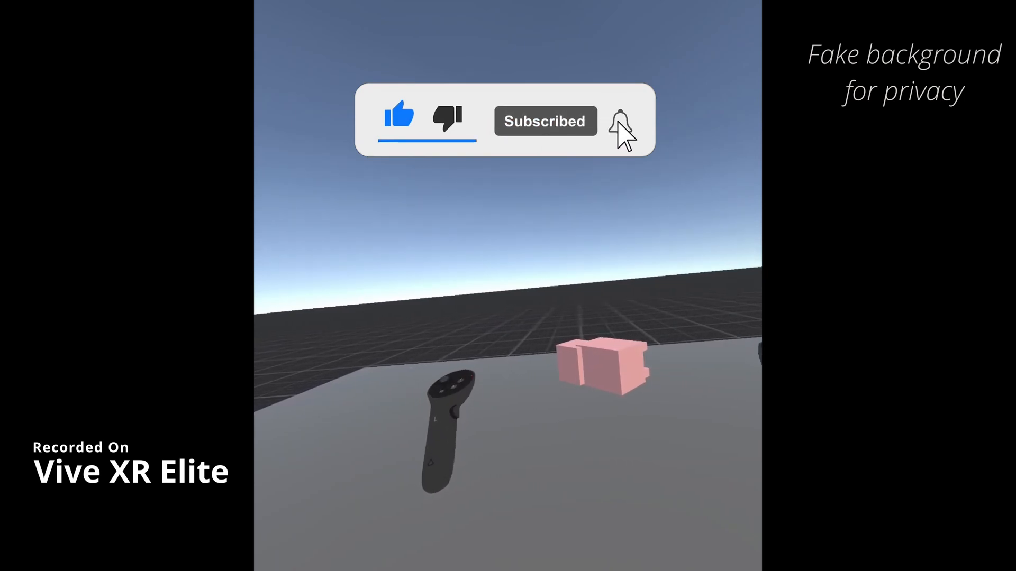
Launch the built APK on the Vive XR Elite headset to test passthrough toggling
left_click(619, 121)
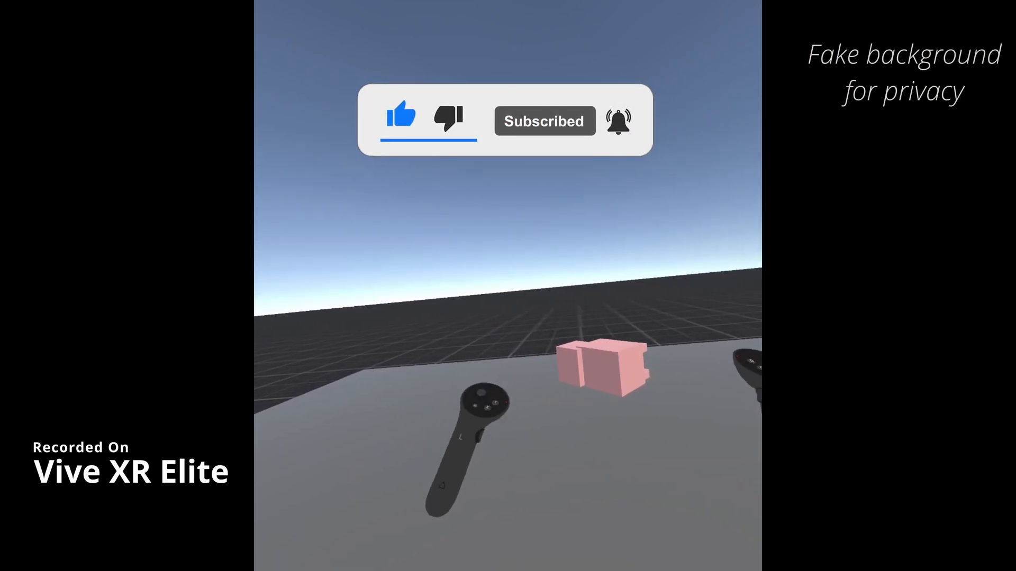